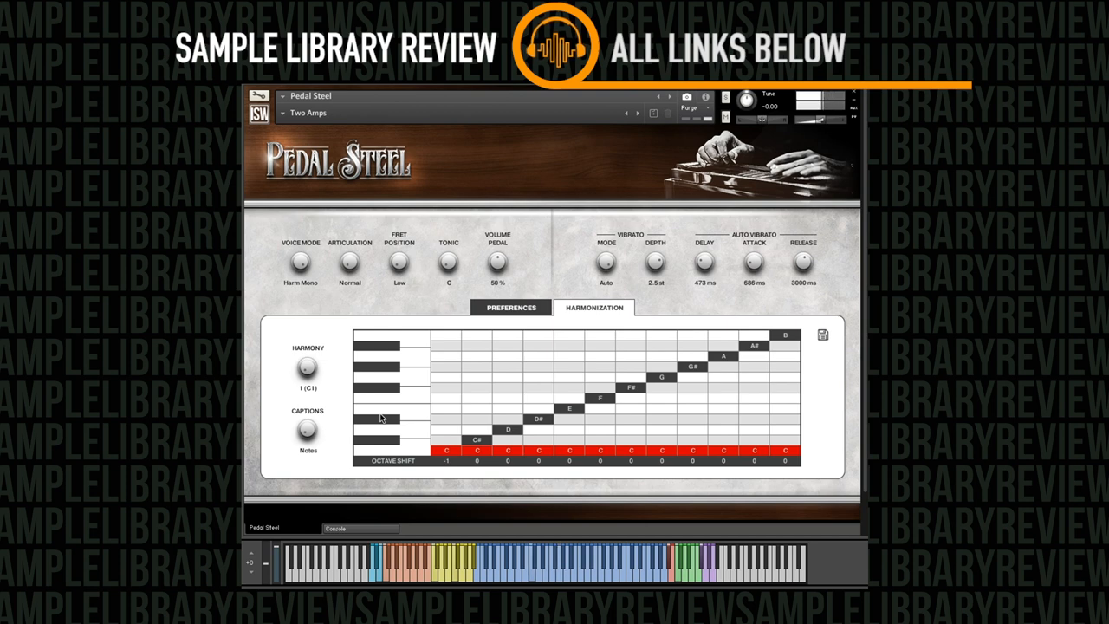
# Step: Close the library browser and Outputs view, returning Pedal Steel to its Preferences page
pyautogui.click(509, 309)
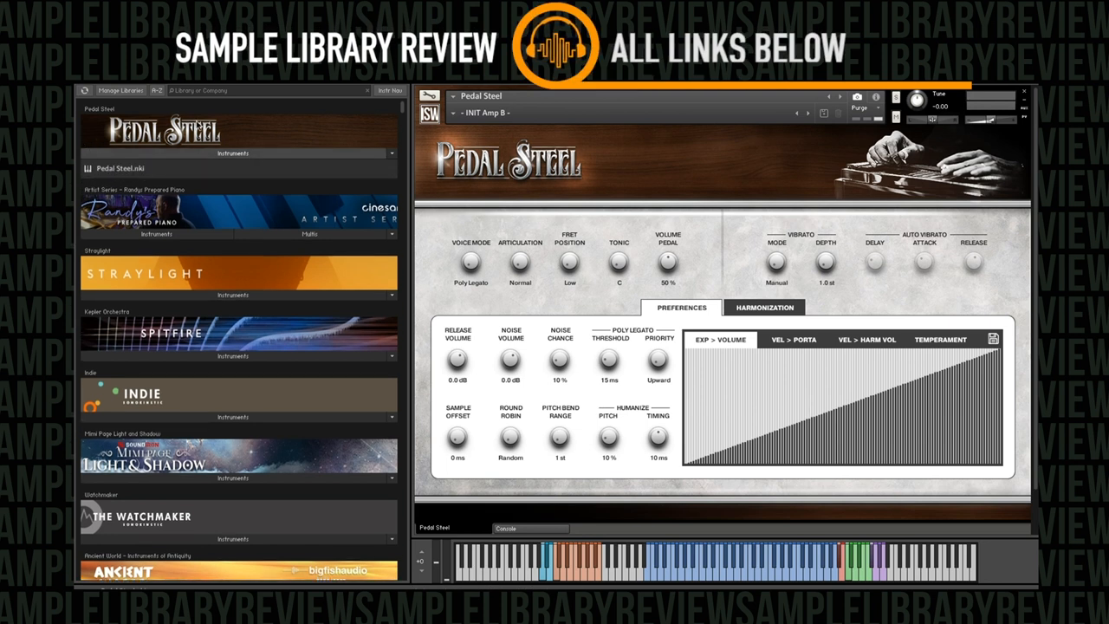
pyautogui.moveTo(125, 179)
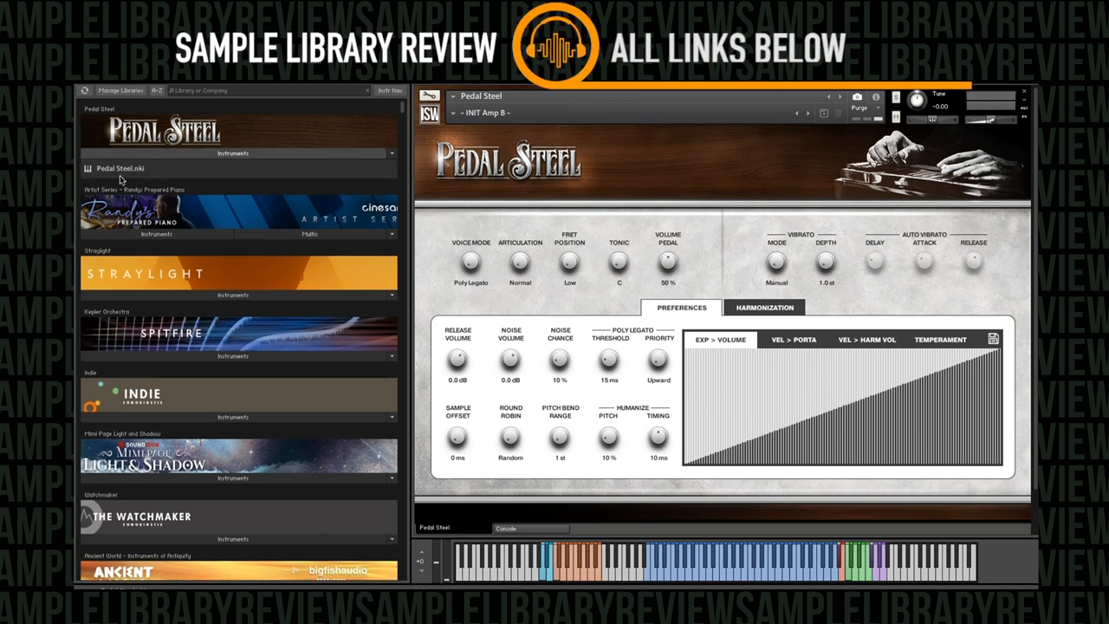
pyautogui.moveTo(634, 165)
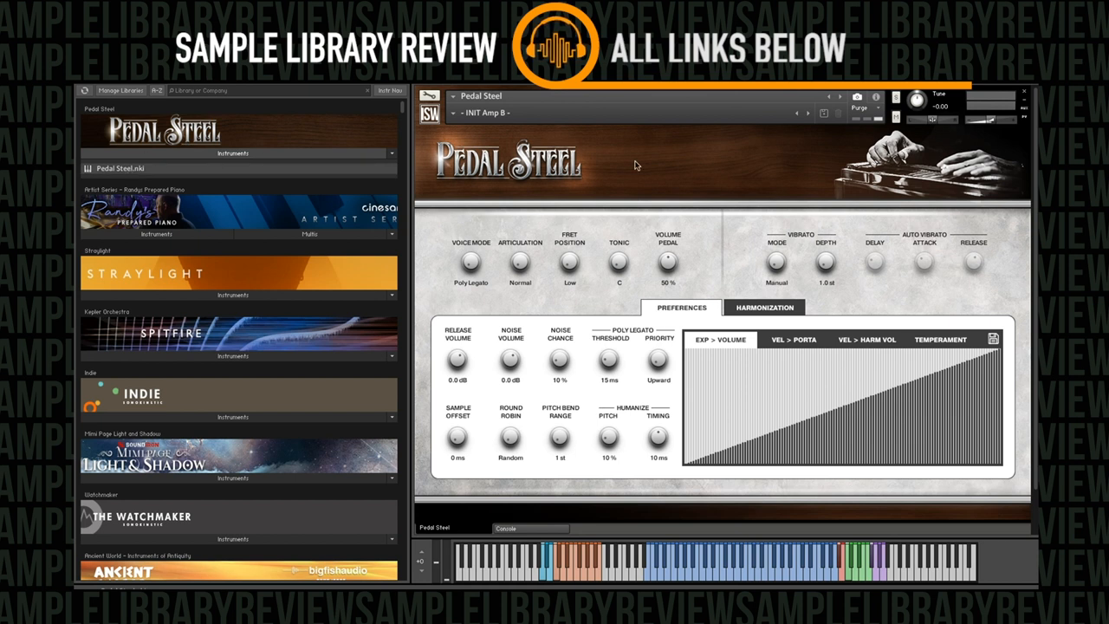
pyautogui.moveTo(631, 510)
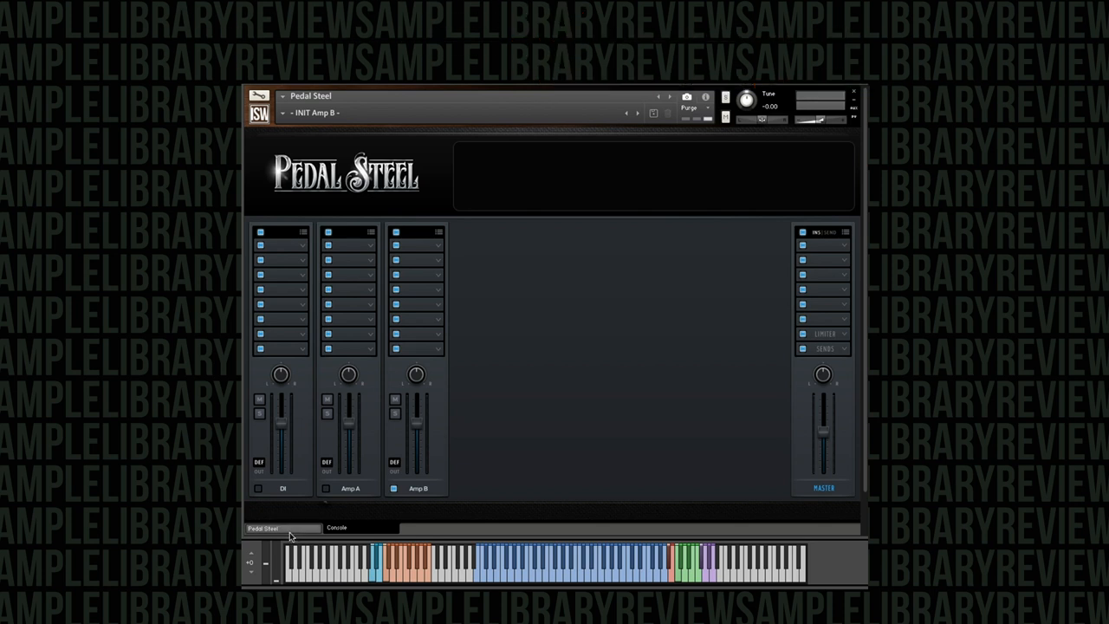
pyautogui.click(270, 529)
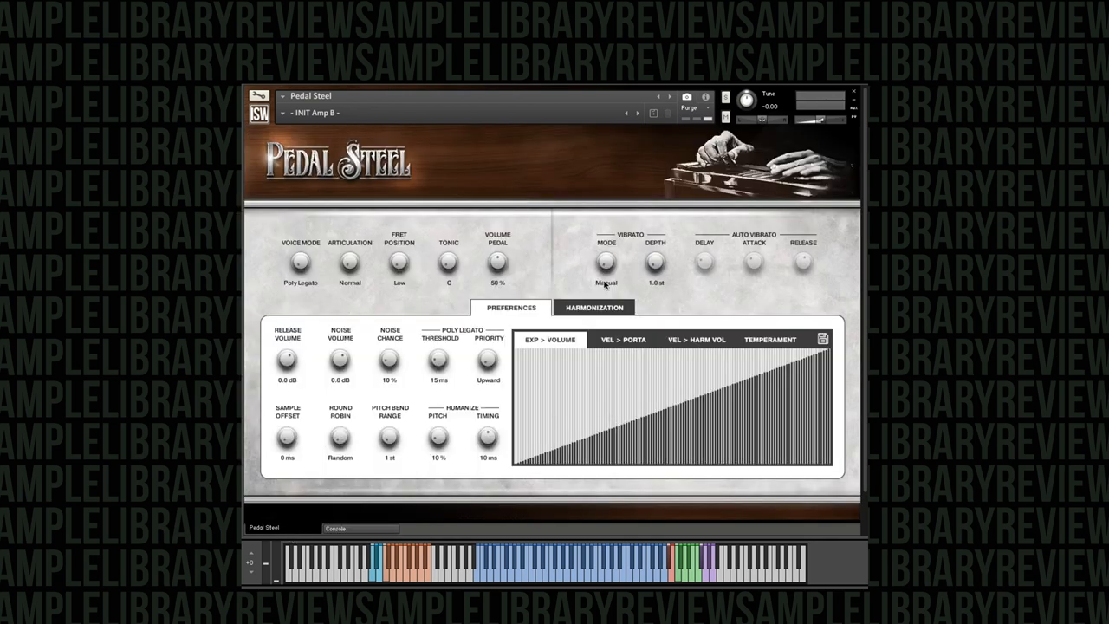
pyautogui.click(320, 115)
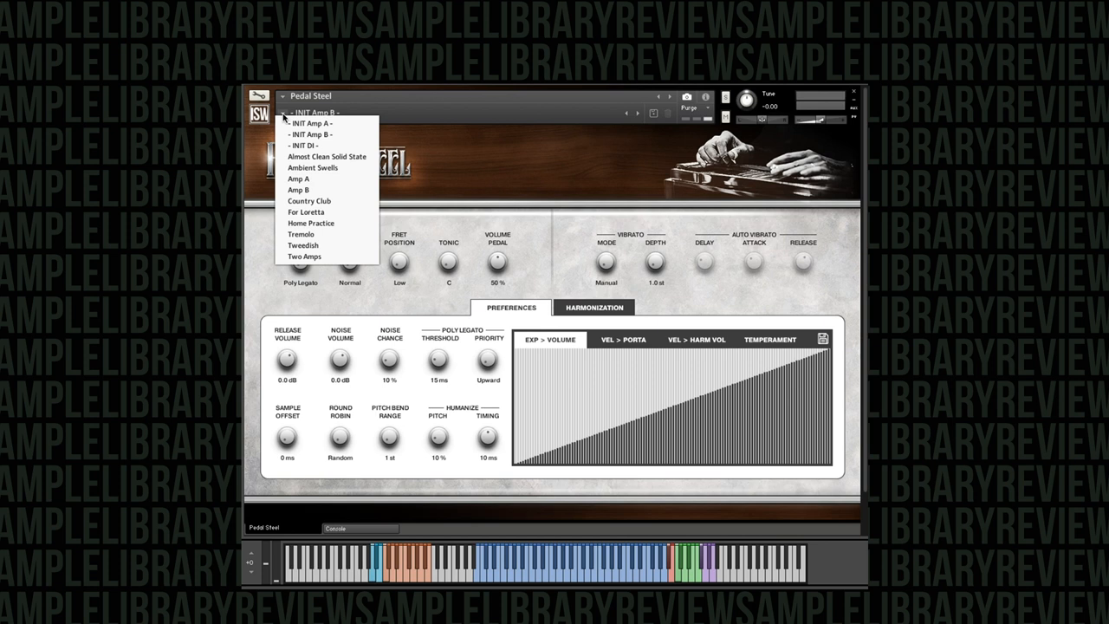
pyautogui.moveTo(345, 137)
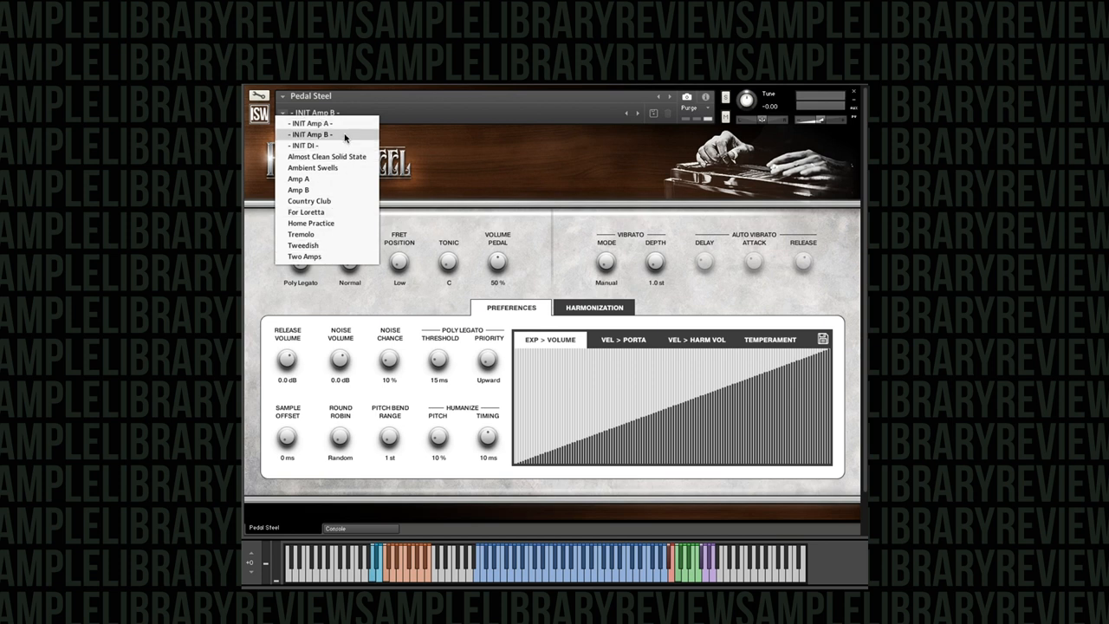
pyautogui.moveTo(356, 298)
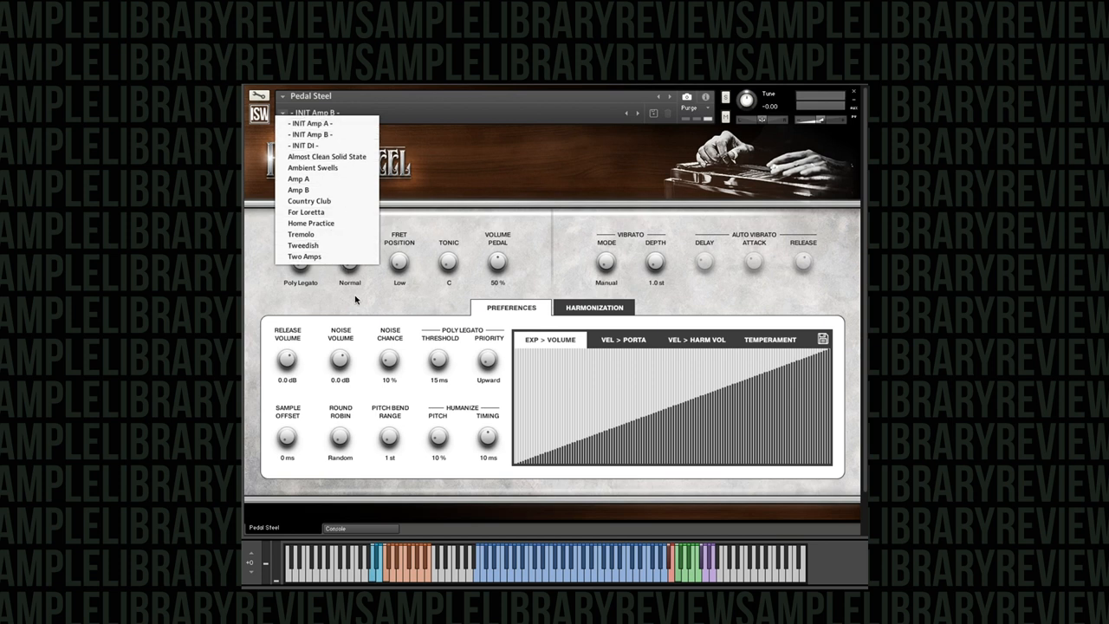
pyautogui.moveTo(362, 177)
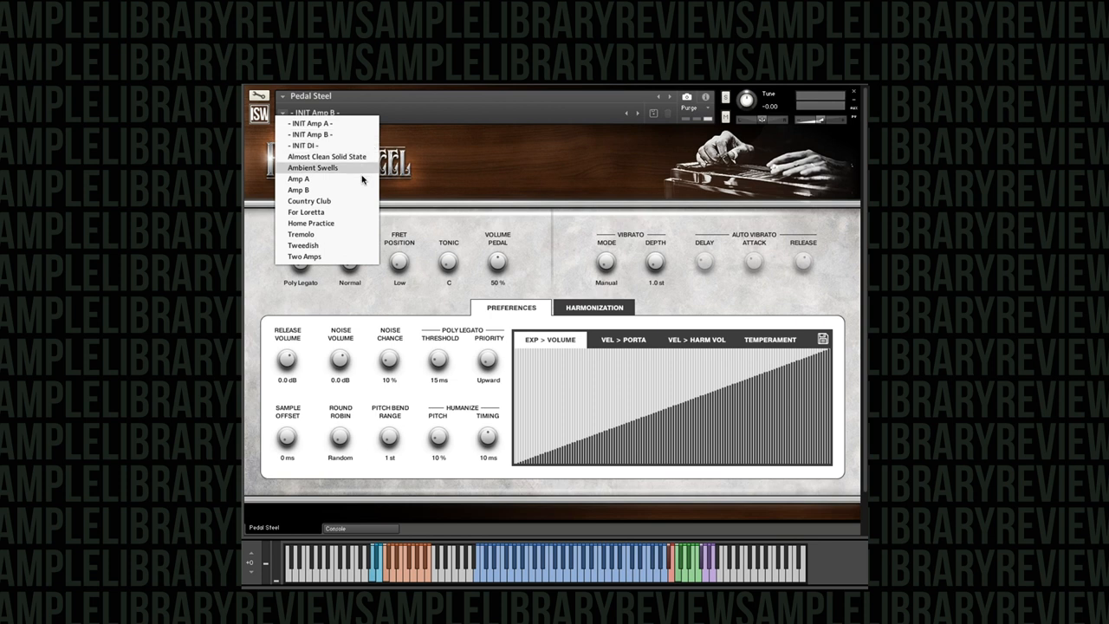
pyautogui.click(312, 135)
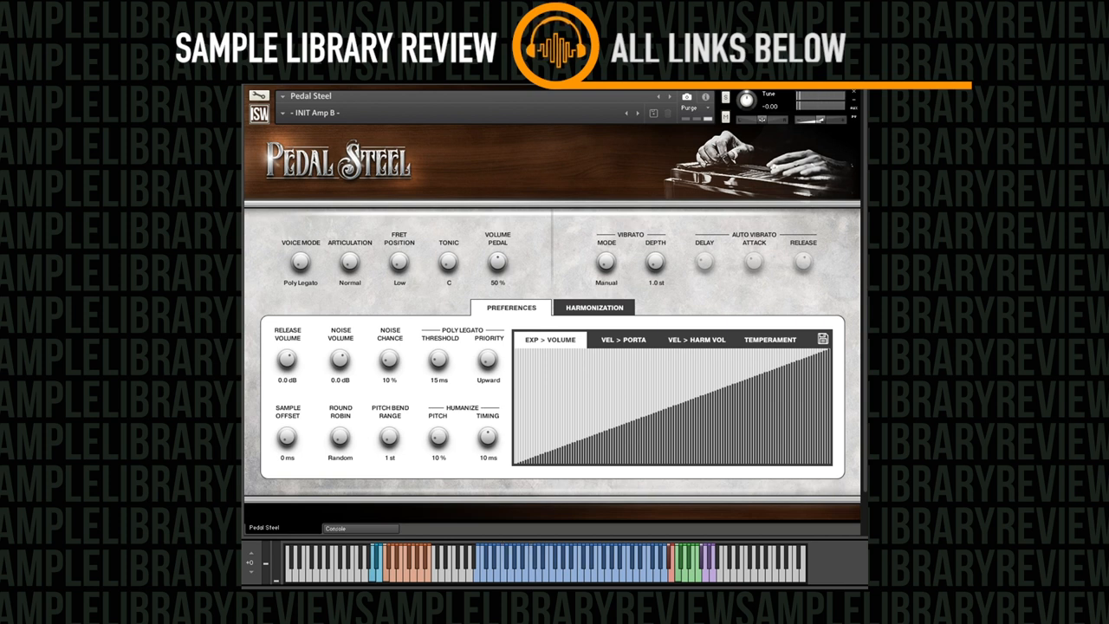
# Step: Load the INIT DI snapshot from the instrument header's snapshot list
pyautogui.click(333, 113)
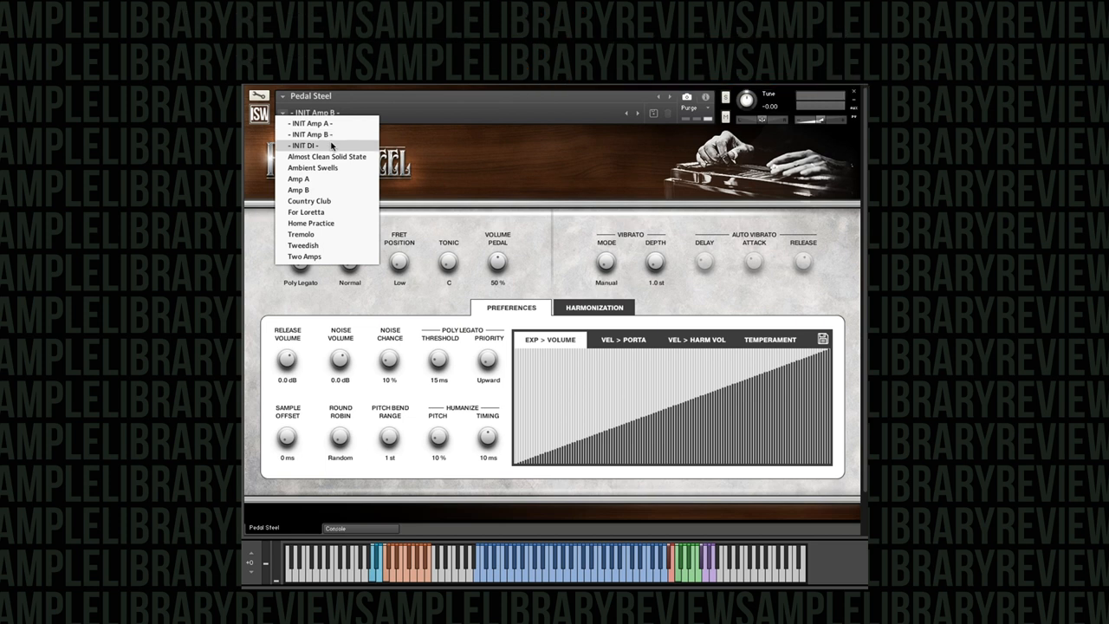
pyautogui.click(304, 145)
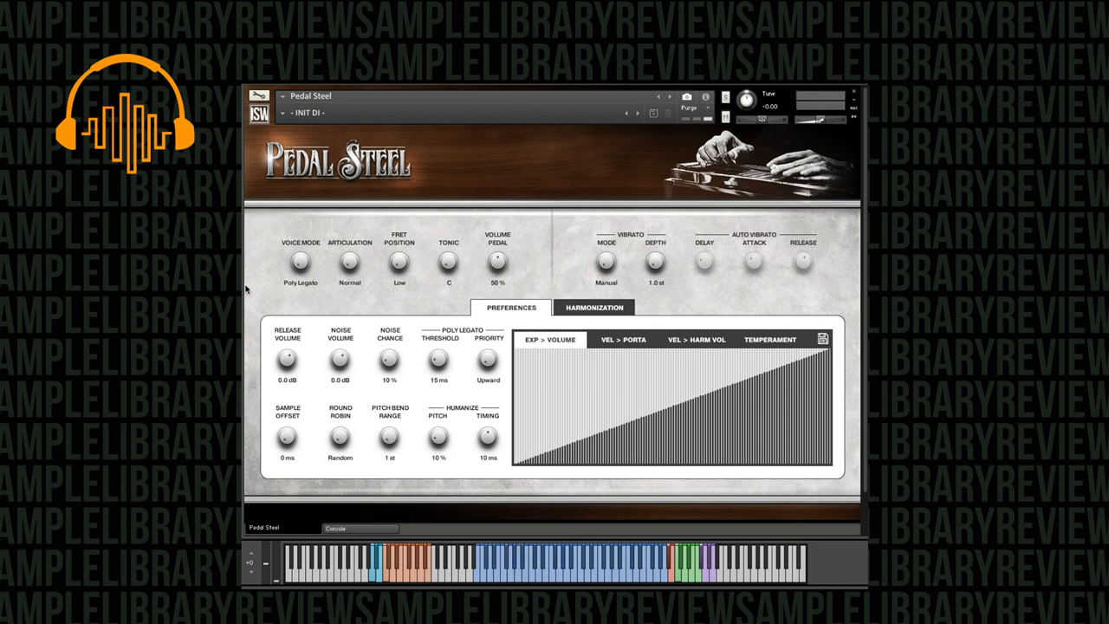
# Step: Load the Ambient Swells snapshot from the snapshot list
pyautogui.click(320, 113)
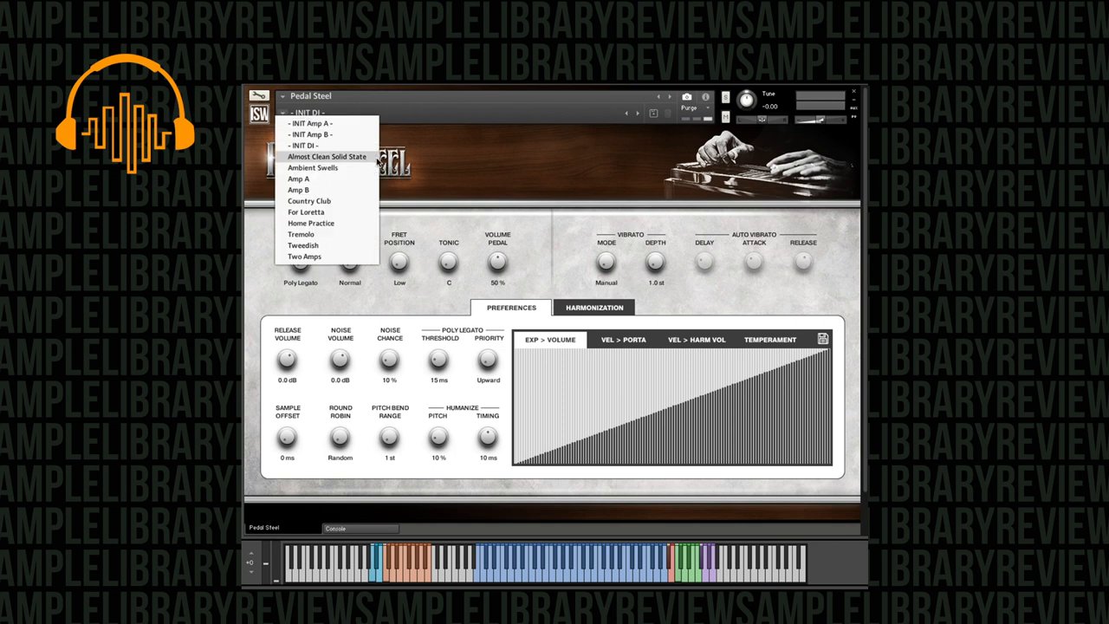
pyautogui.moveTo(347, 170)
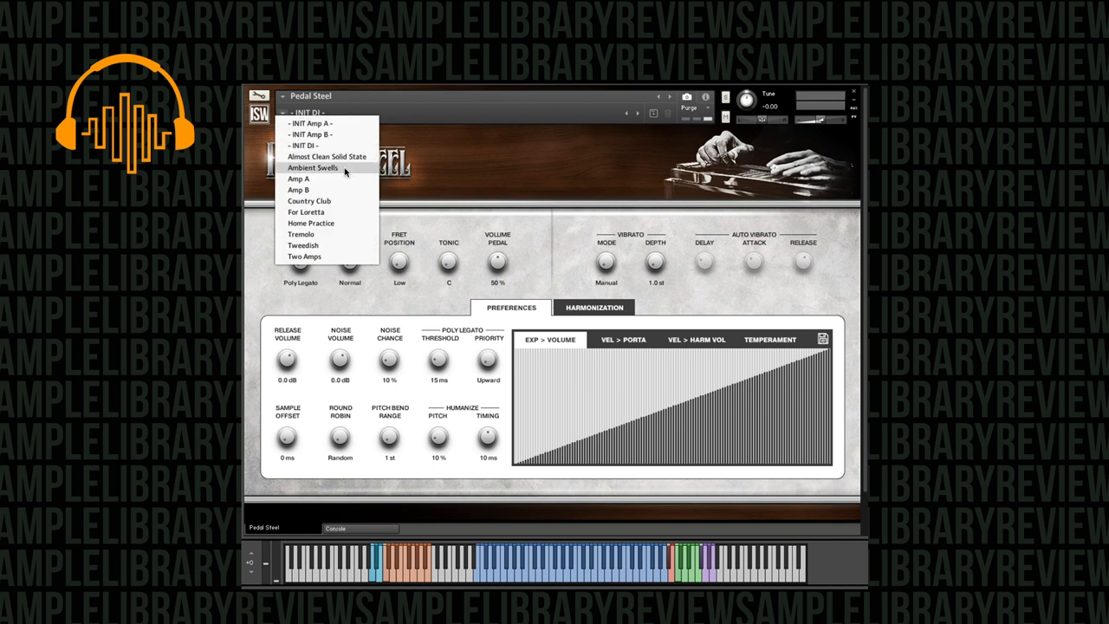
pyautogui.click(316, 167)
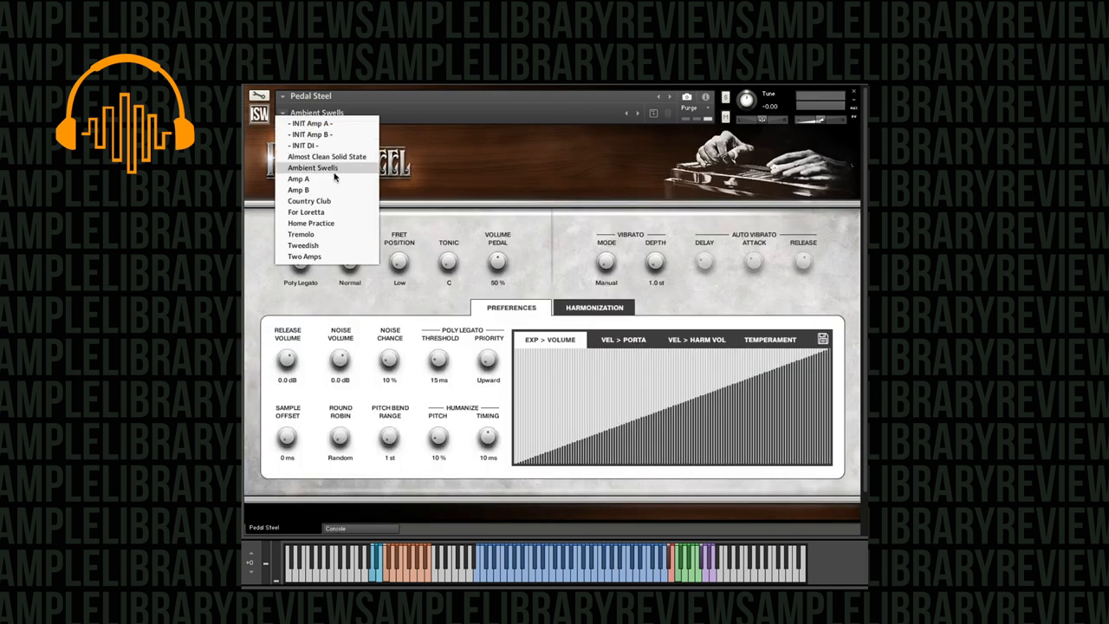
pyautogui.moveTo(336, 201)
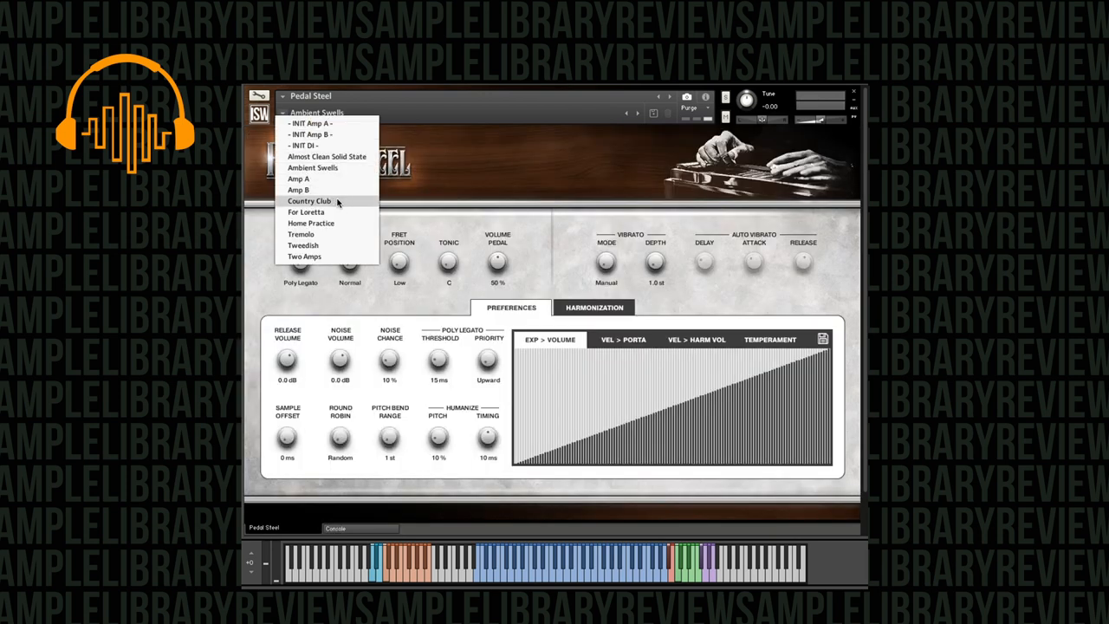
# Step: Load the Country Club snapshot from the open snapshot list
pyautogui.click(309, 201)
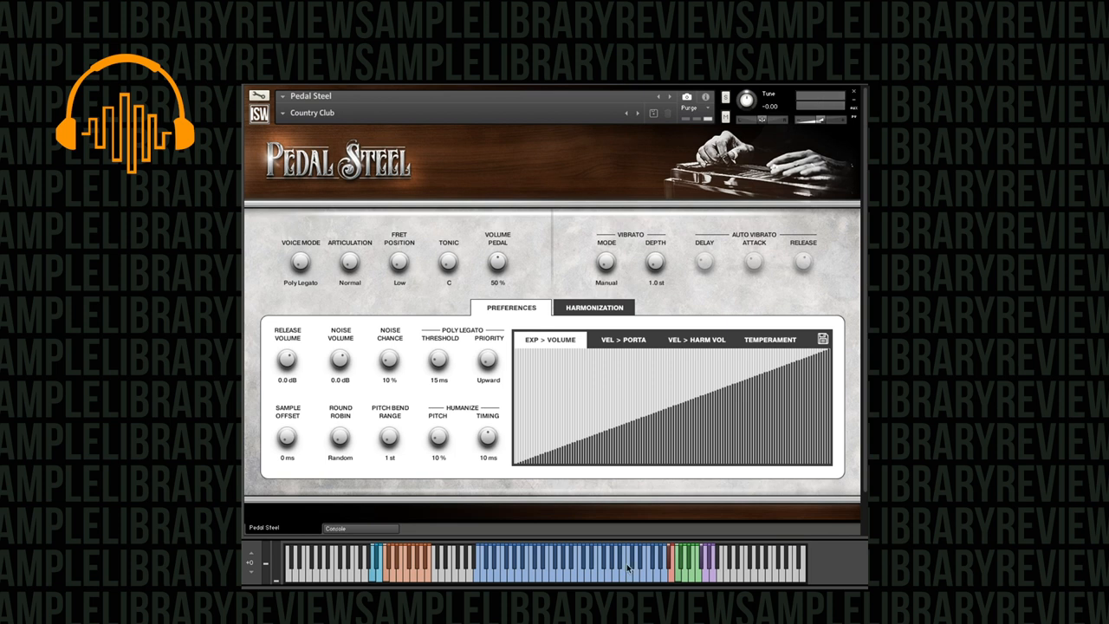
pyautogui.moveTo(482, 572)
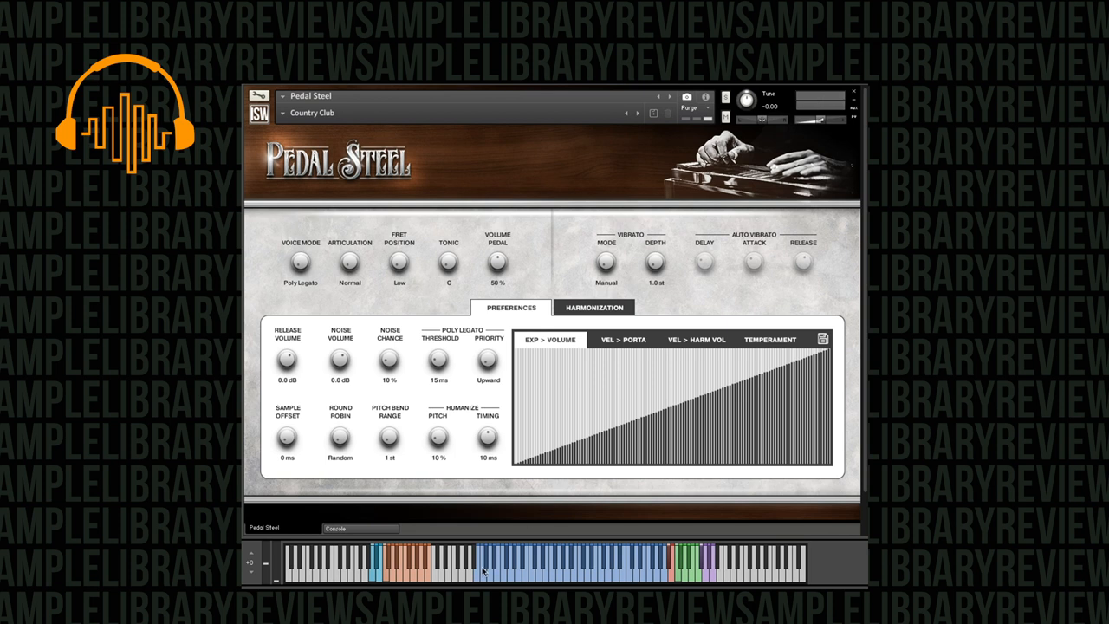
pyautogui.moveTo(377, 381)
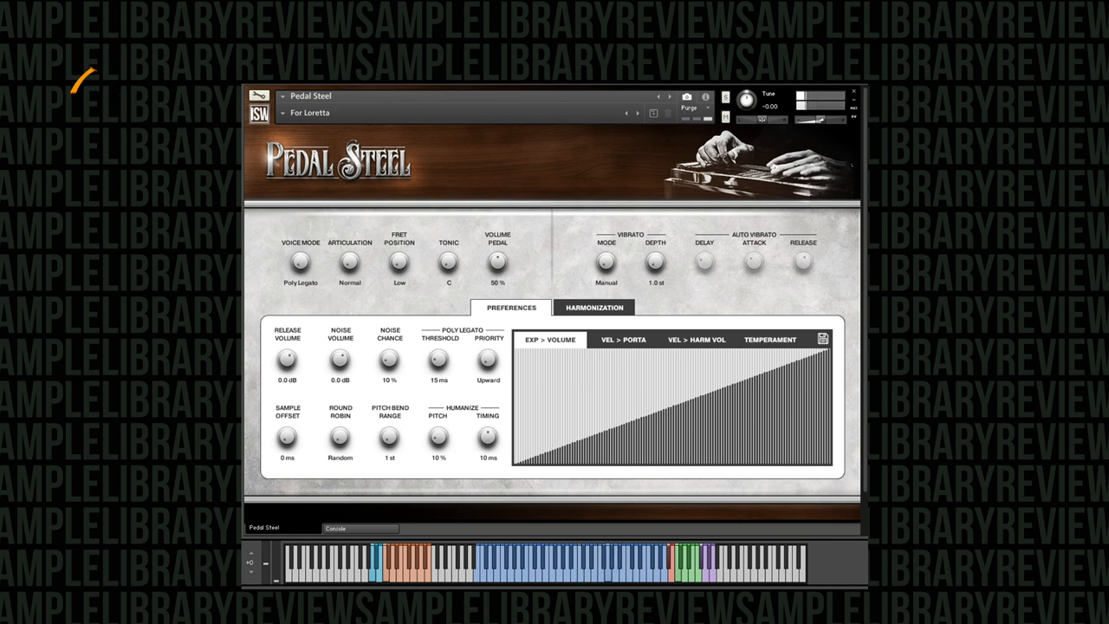
# Step: Load the Tremolo snapshot from the snapshot list
pyautogui.click(338, 112)
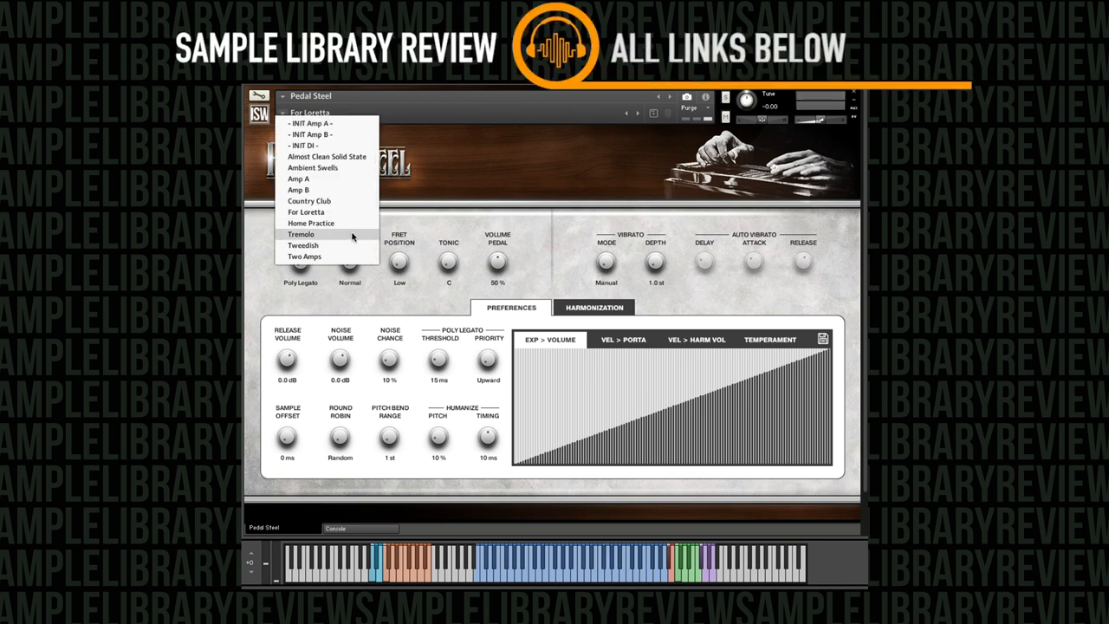
pyautogui.click(300, 234)
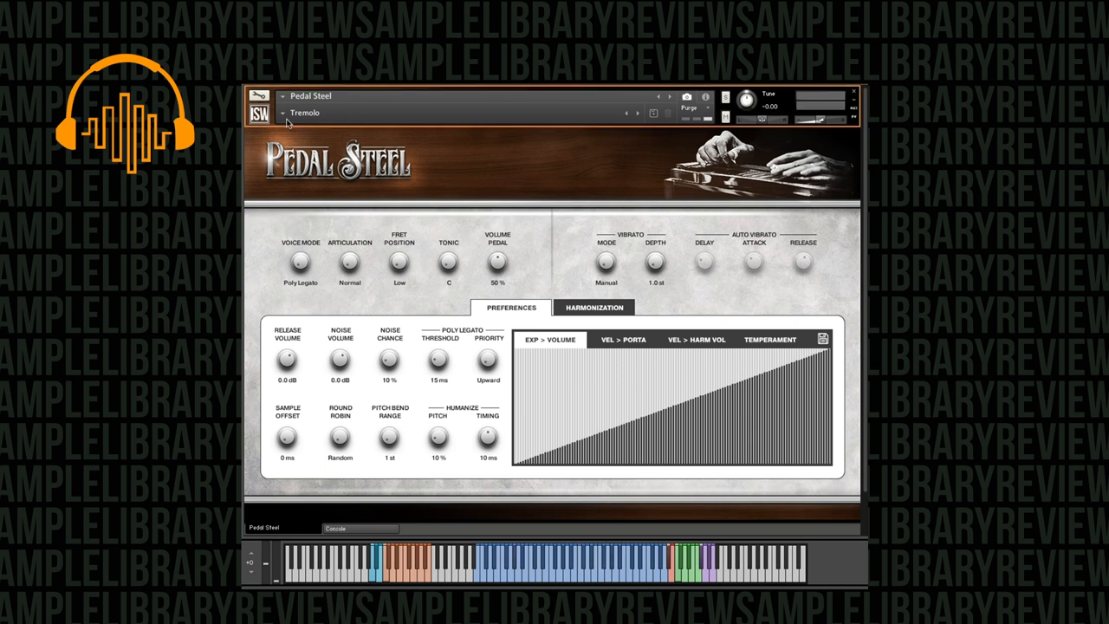
# Step: Load the Two Amps snapshot from the snapshot list
pyautogui.click(312, 111)
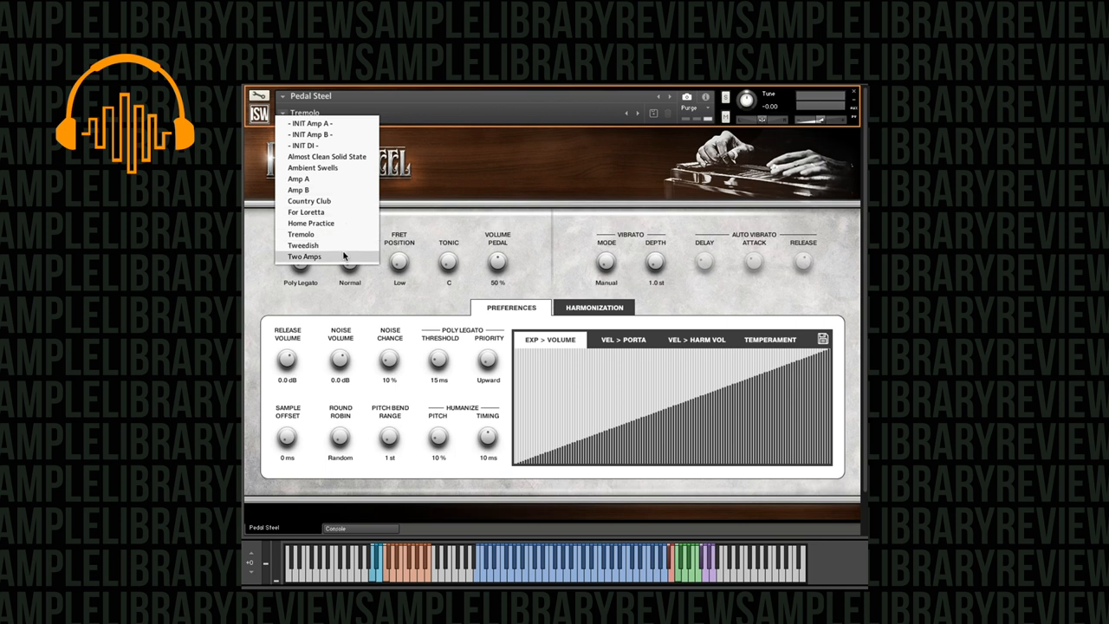
pyautogui.click(305, 257)
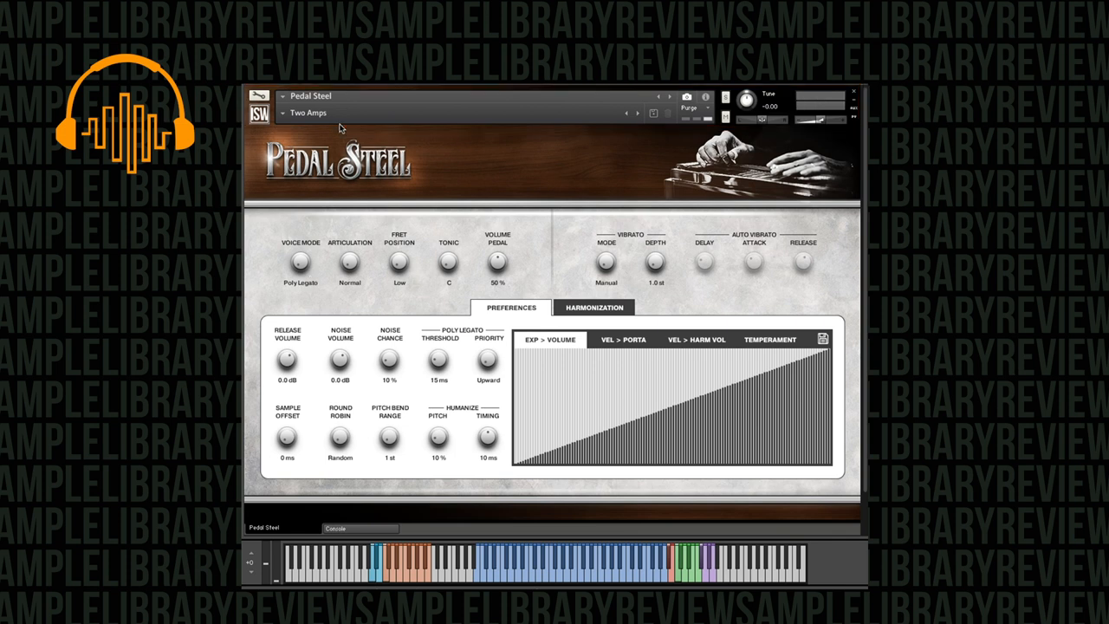
# Step: Switch to the Harmonization page, try a few harmony presets and settle on unison 1 (1:1)
pyautogui.click(593, 309)
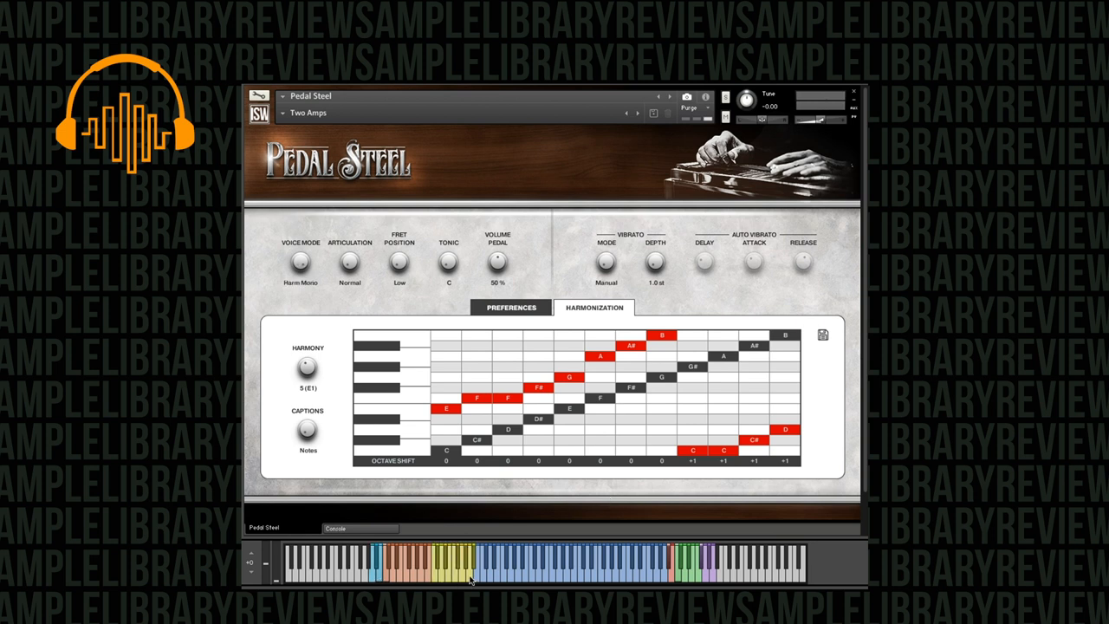
pyautogui.moveTo(514, 572)
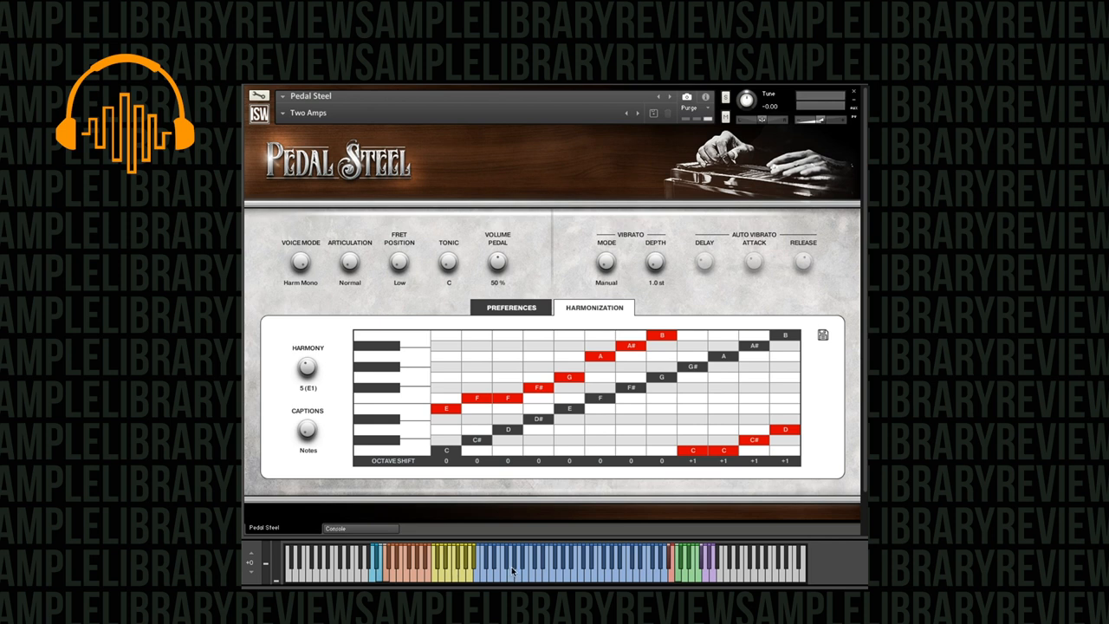
pyautogui.moveTo(572, 328)
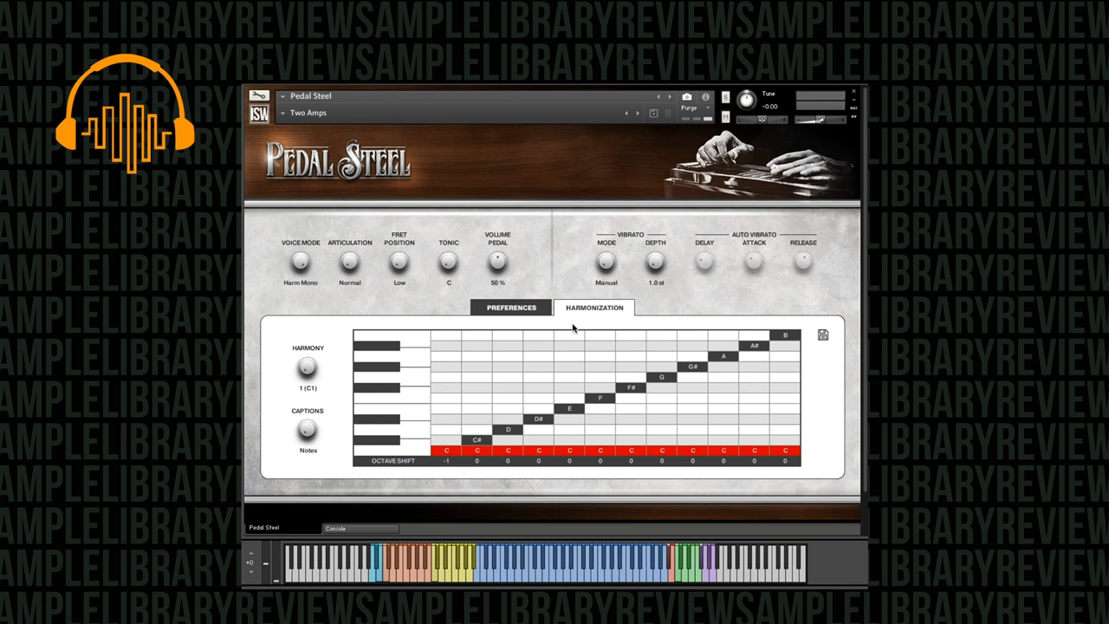
pyautogui.moveTo(526, 440)
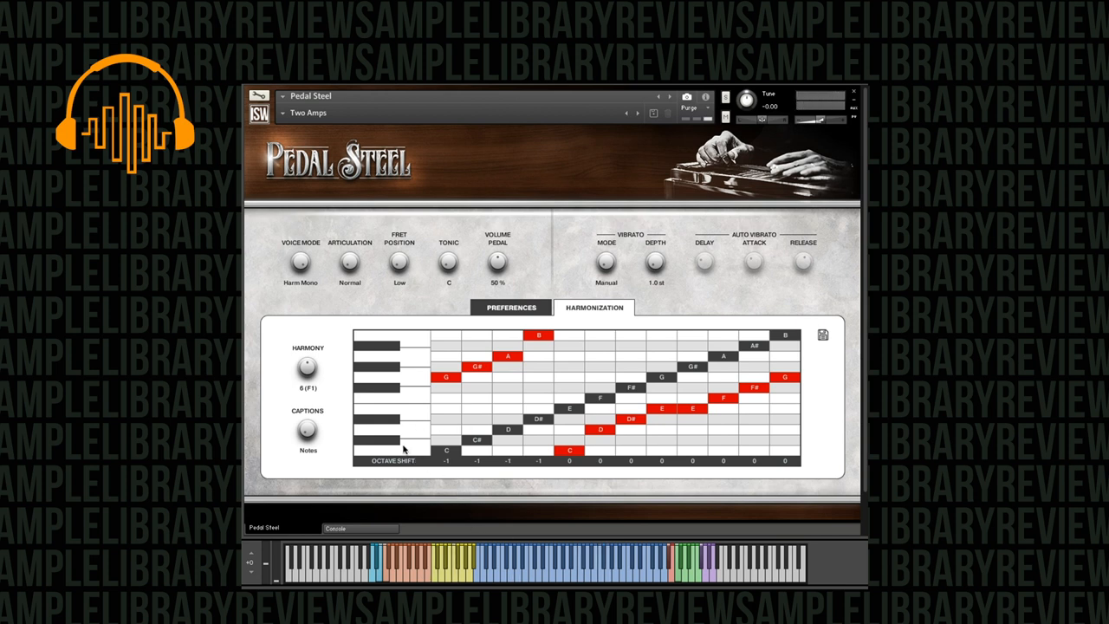
pyautogui.moveTo(404, 453)
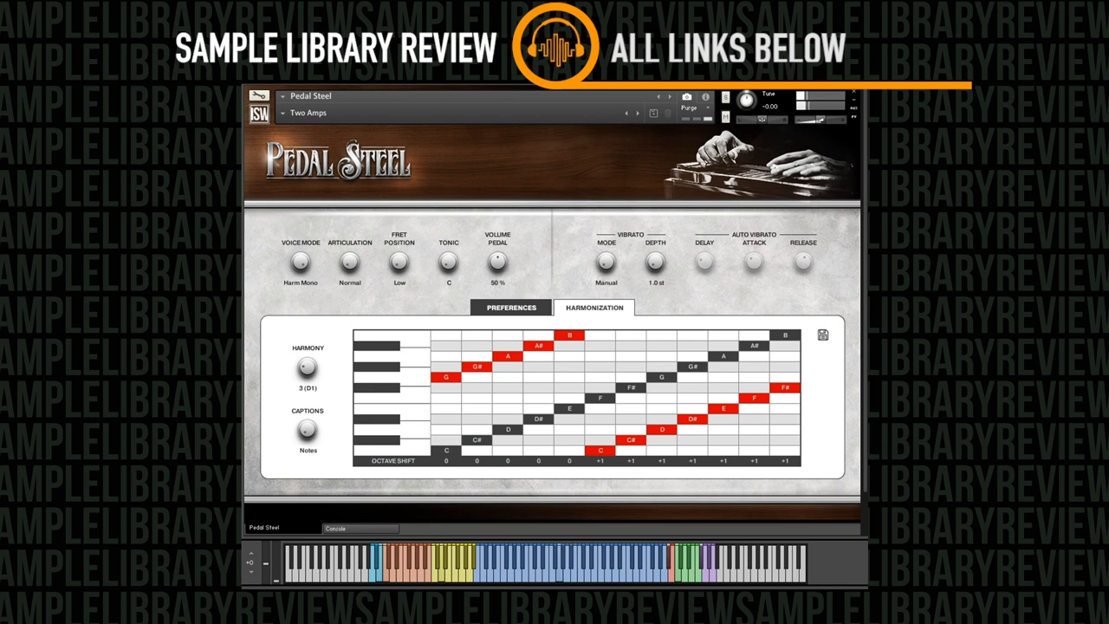
pyautogui.click(308, 371)
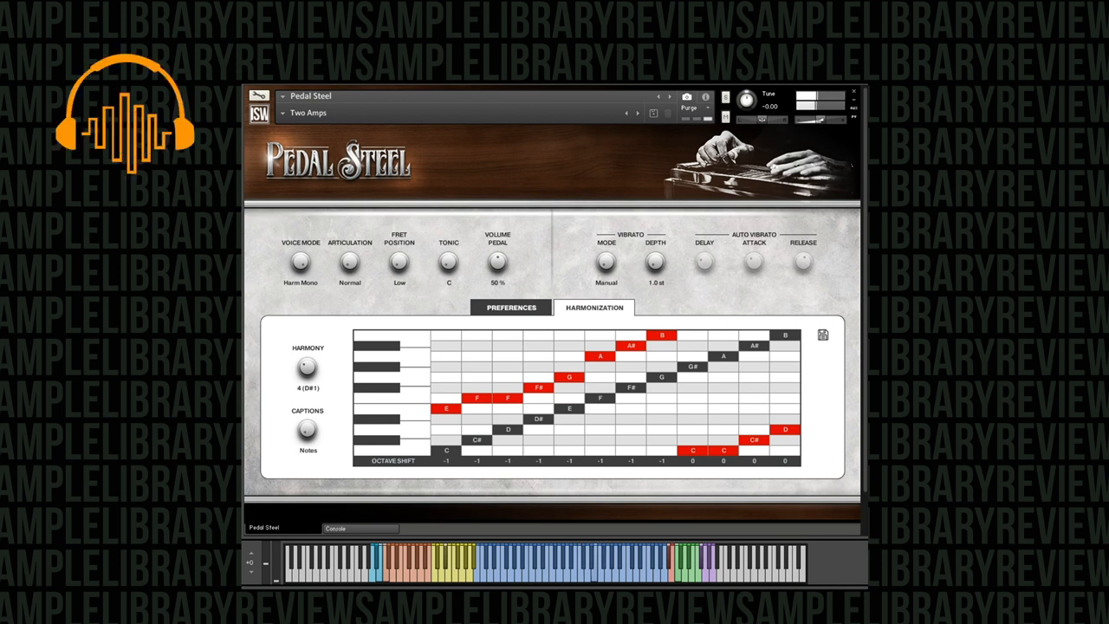
pyautogui.moveTo(309, 364); pyautogui.dragTo(308, 385)
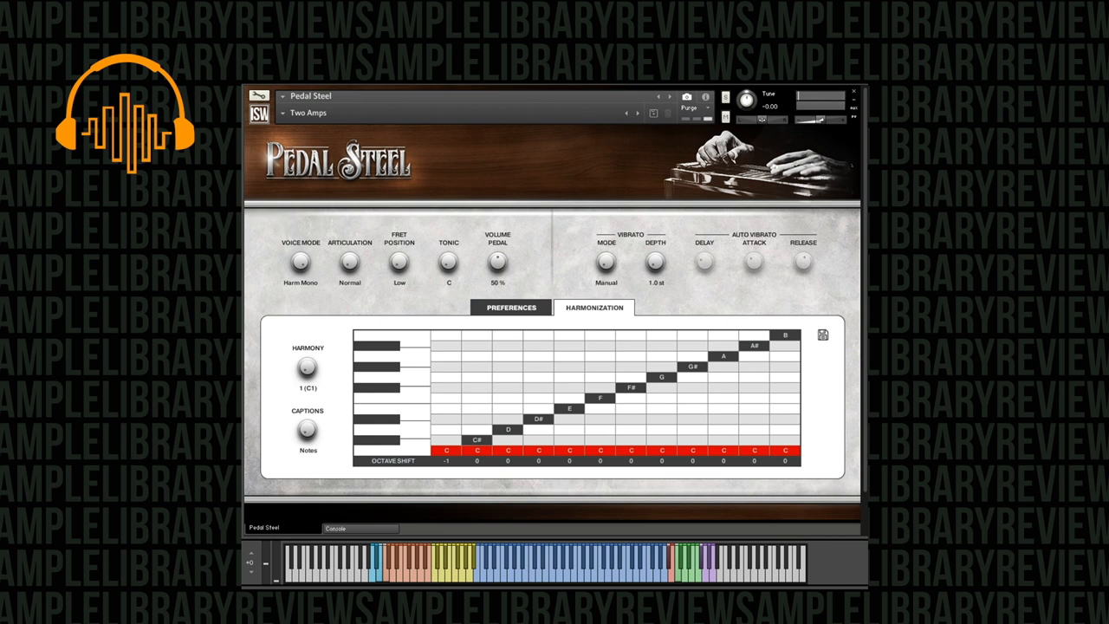
pyautogui.moveTo(662, 298)
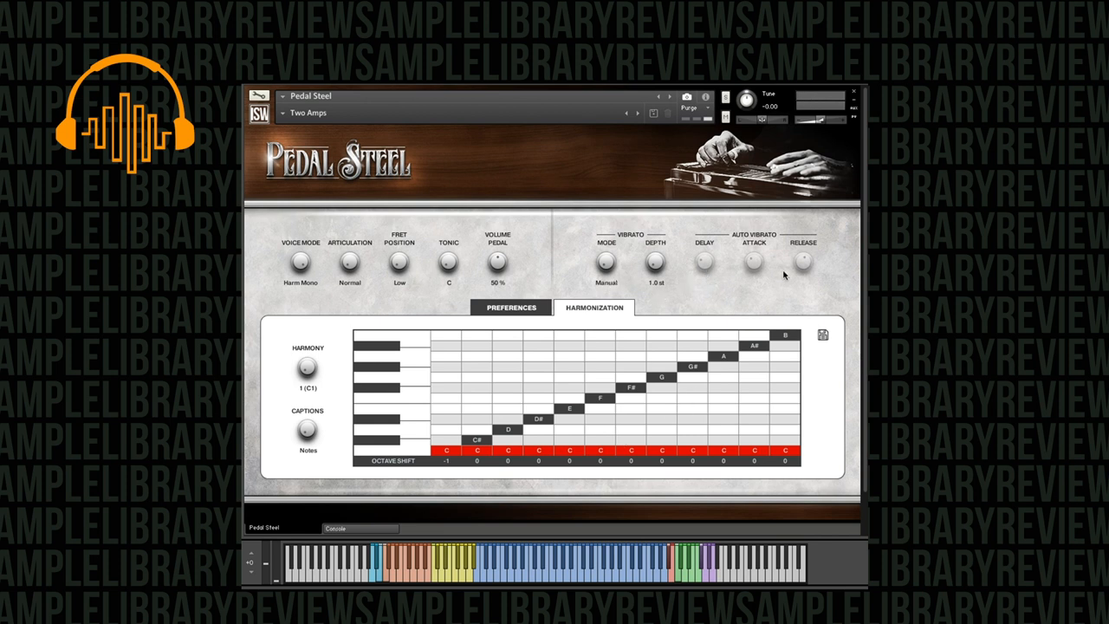
pyautogui.moveTo(477, 377)
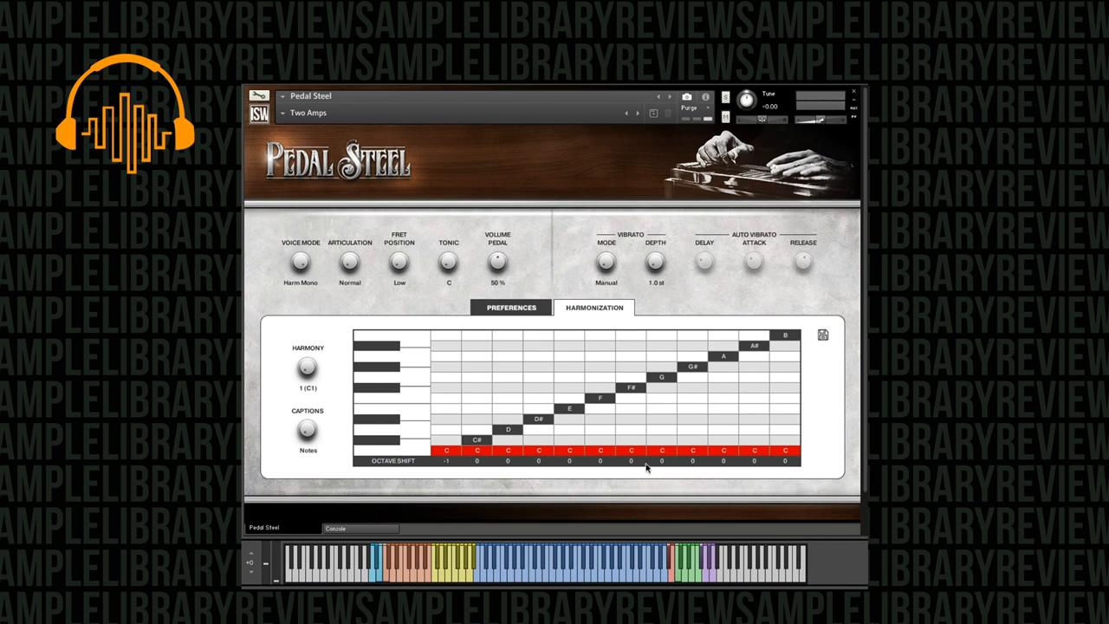
pyautogui.moveTo(452, 464)
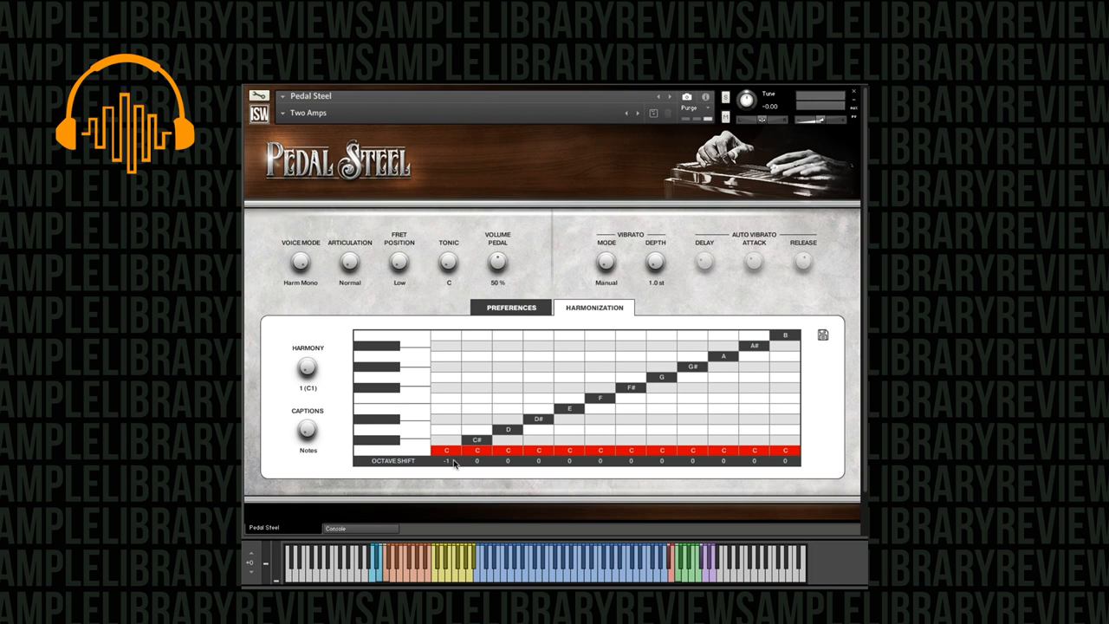
# Step: Change the harmony preset, then set the auto vibrato delay to 425 ms
pyautogui.moveTo(655, 260); pyautogui.dragTo(655, 251)
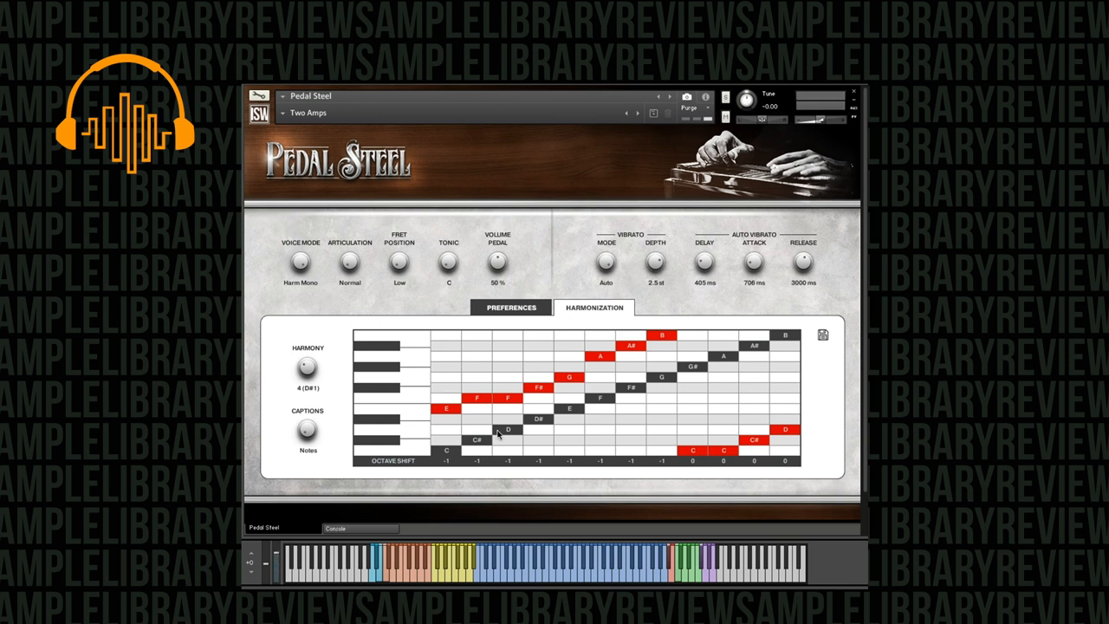
pyautogui.moveTo(634, 271)
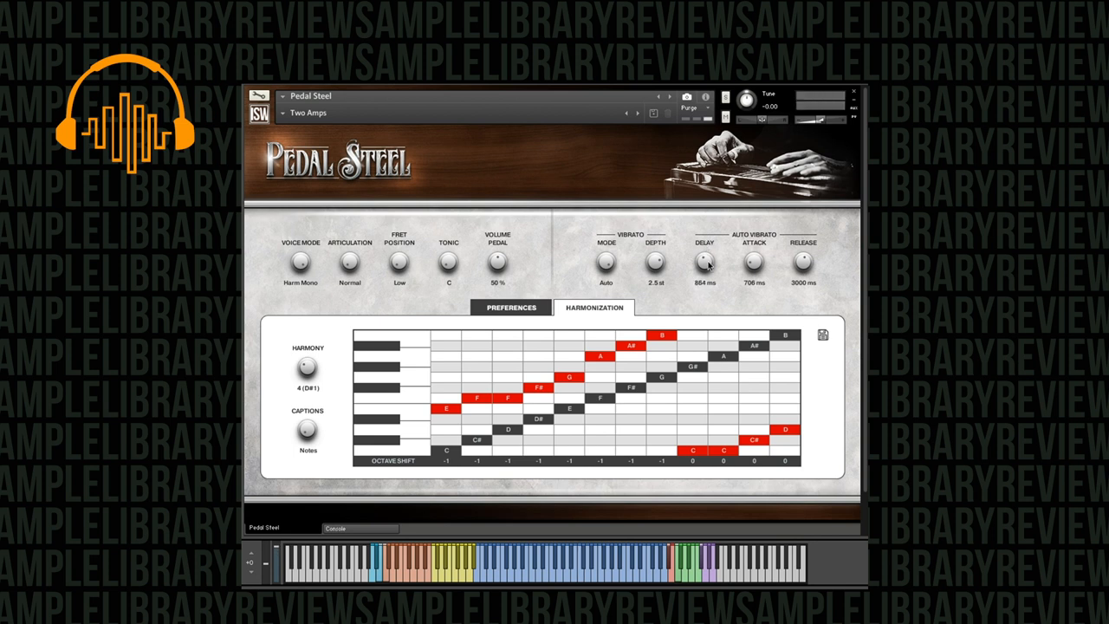
pyautogui.moveTo(703, 260); pyautogui.dragTo(704, 286)
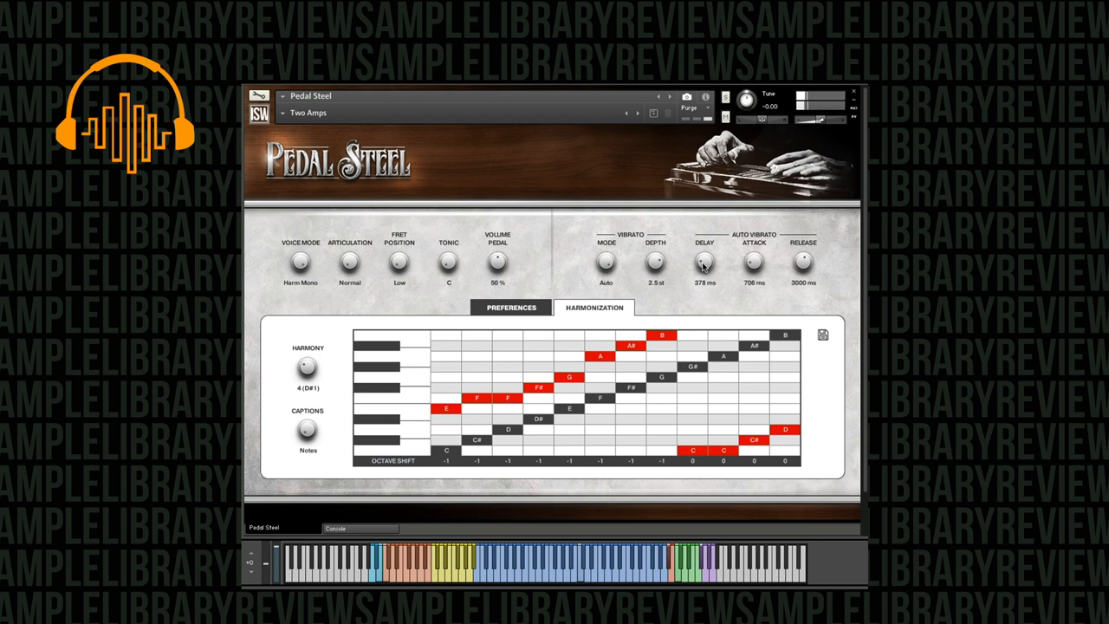
pyautogui.moveTo(703, 260); pyautogui.dragTo(704, 246)
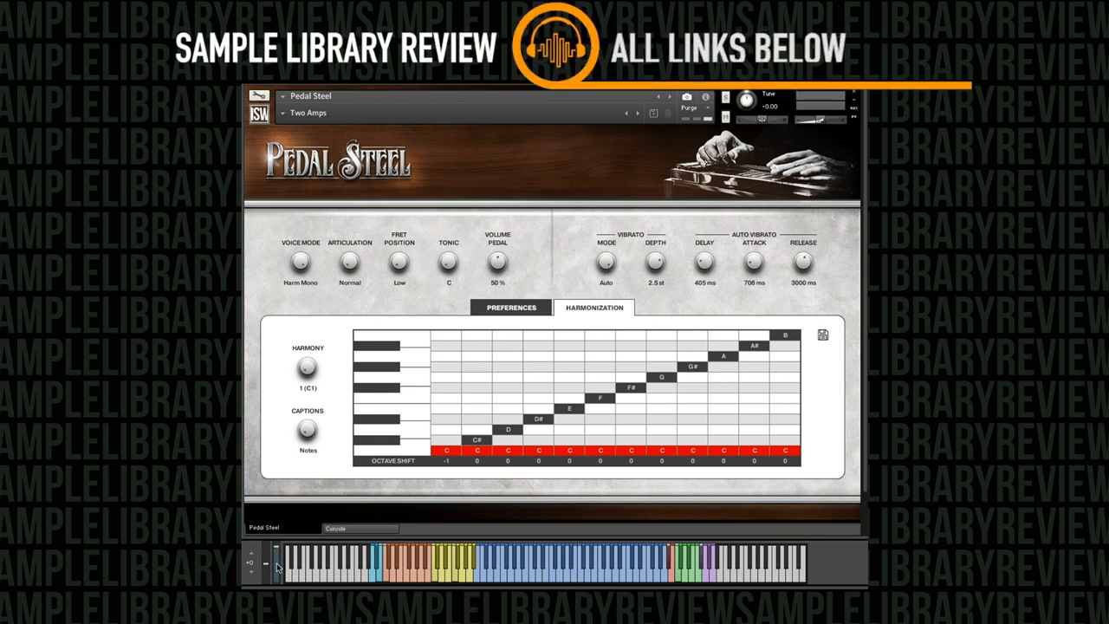
pyautogui.moveTo(621, 278)
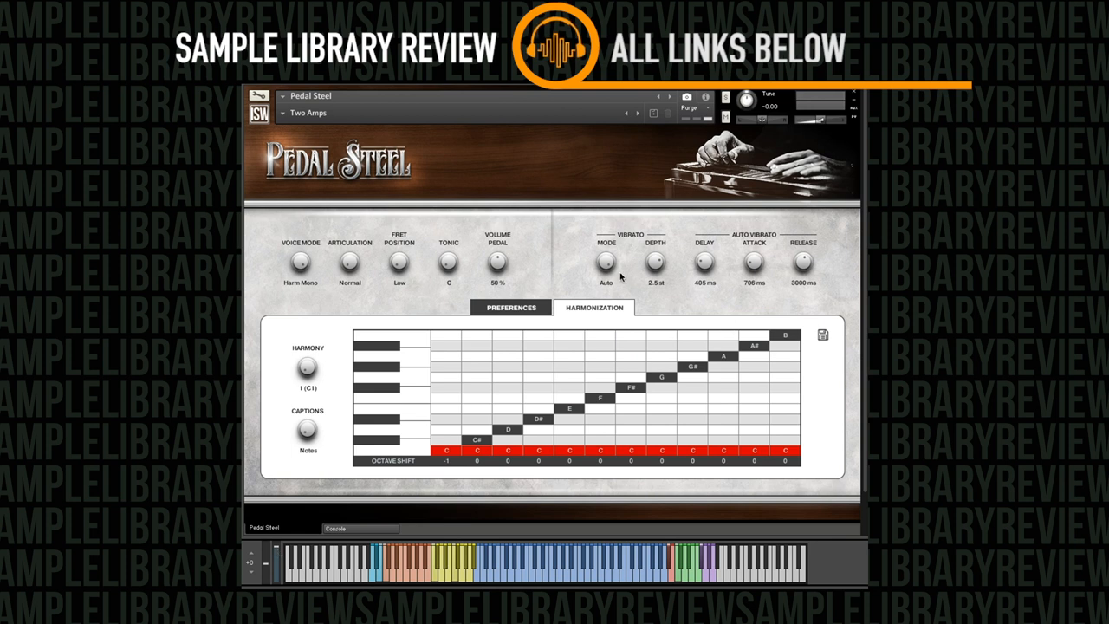
pyautogui.moveTo(663, 291)
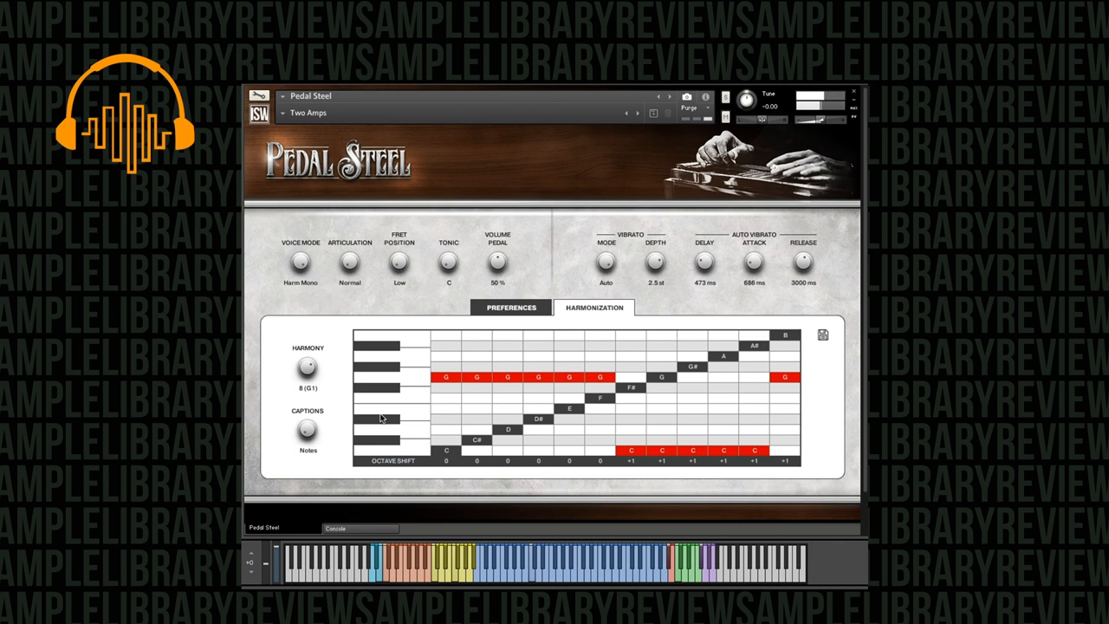
pyautogui.moveTo(330, 482)
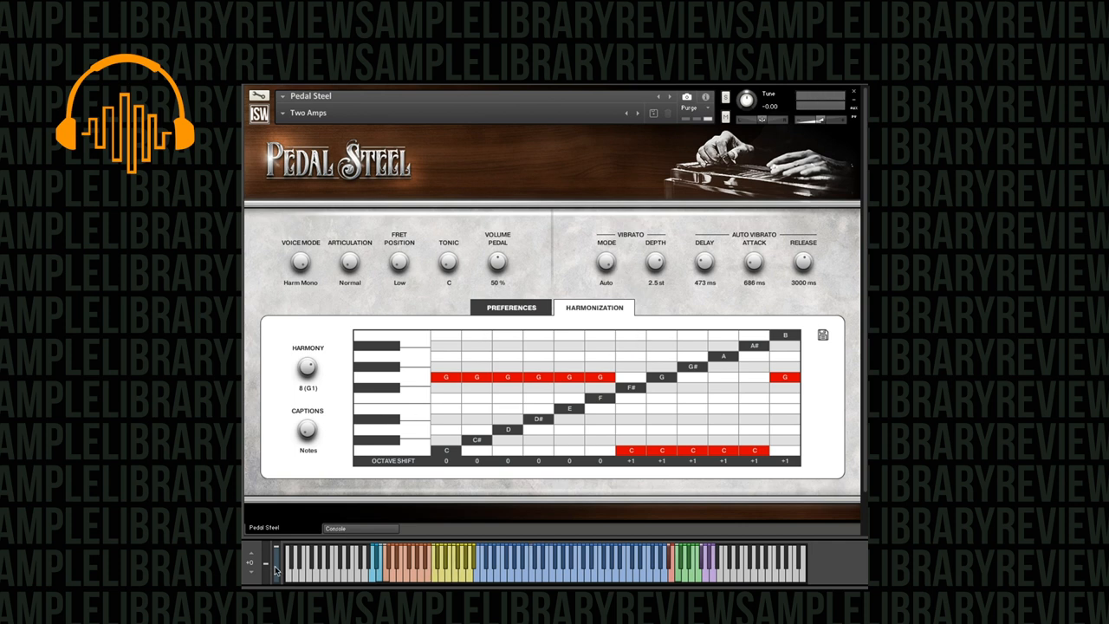
pyautogui.moveTo(586, 274)
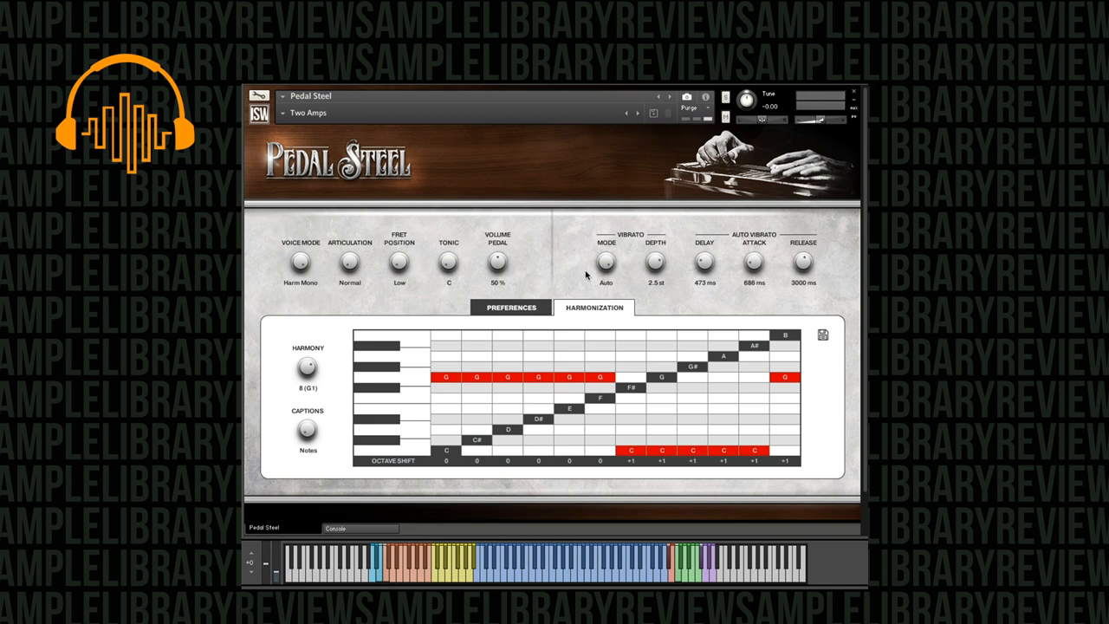
pyautogui.moveTo(628, 281)
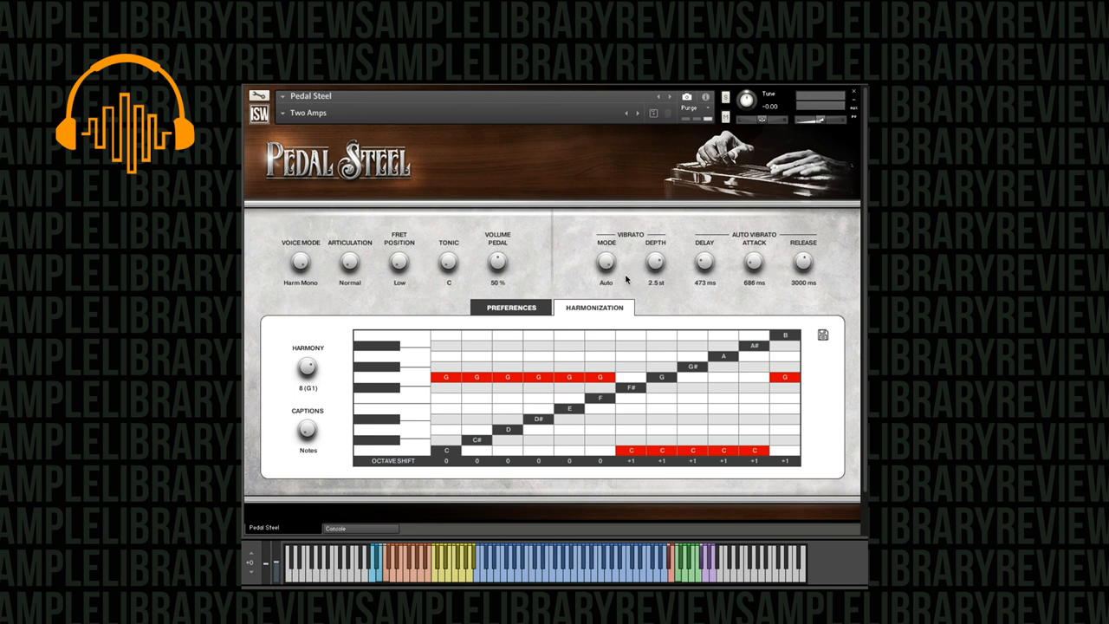
pyautogui.moveTo(664, 270)
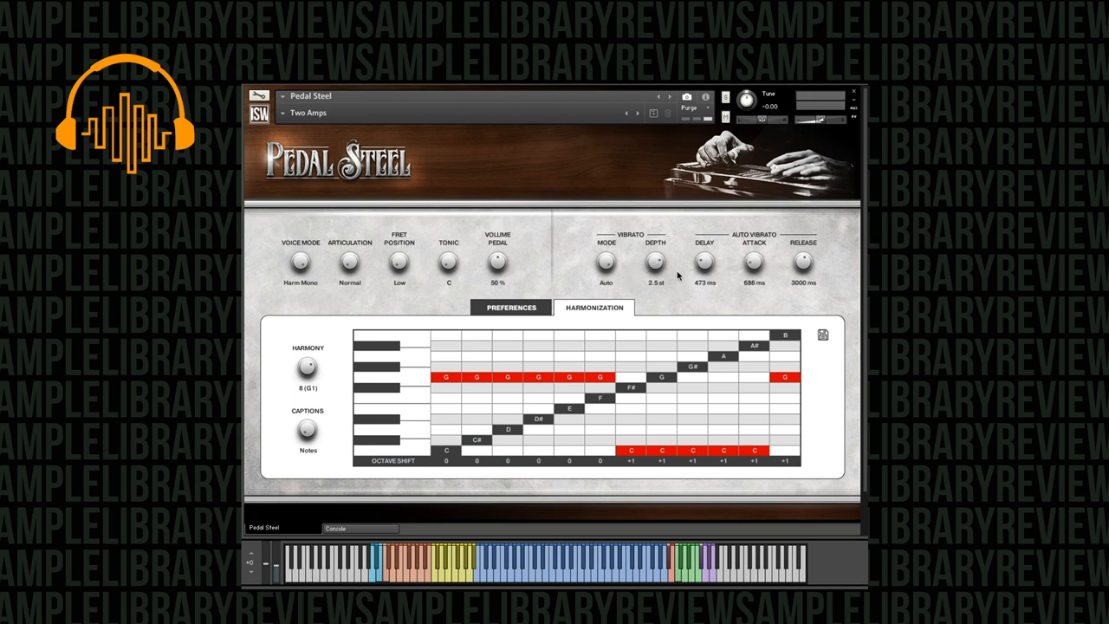
pyautogui.moveTo(612, 270)
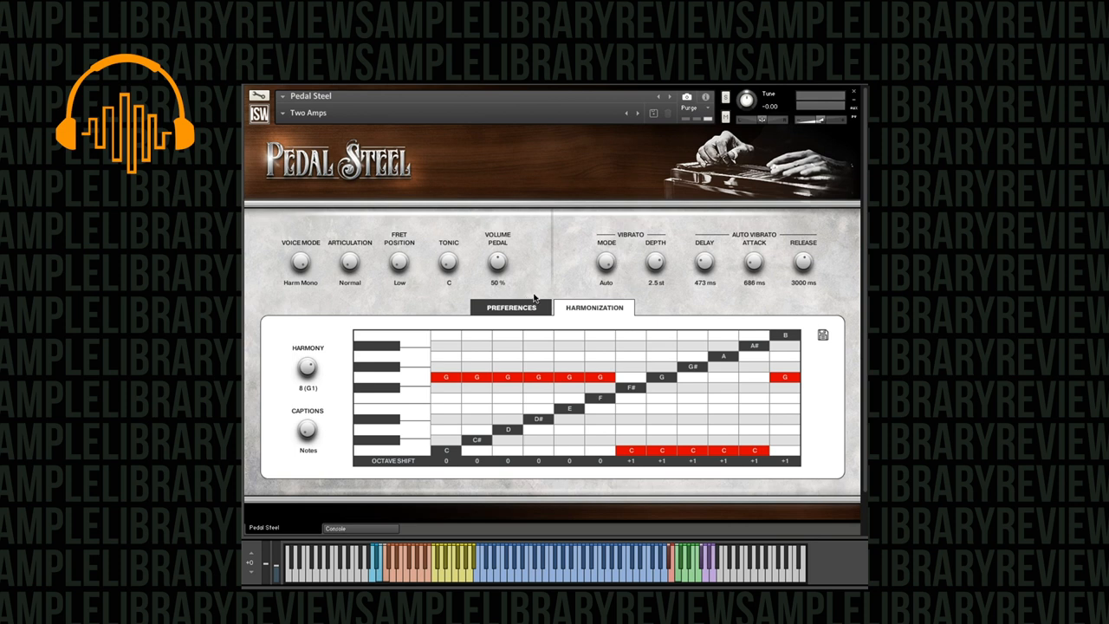
pyautogui.moveTo(638, 386)
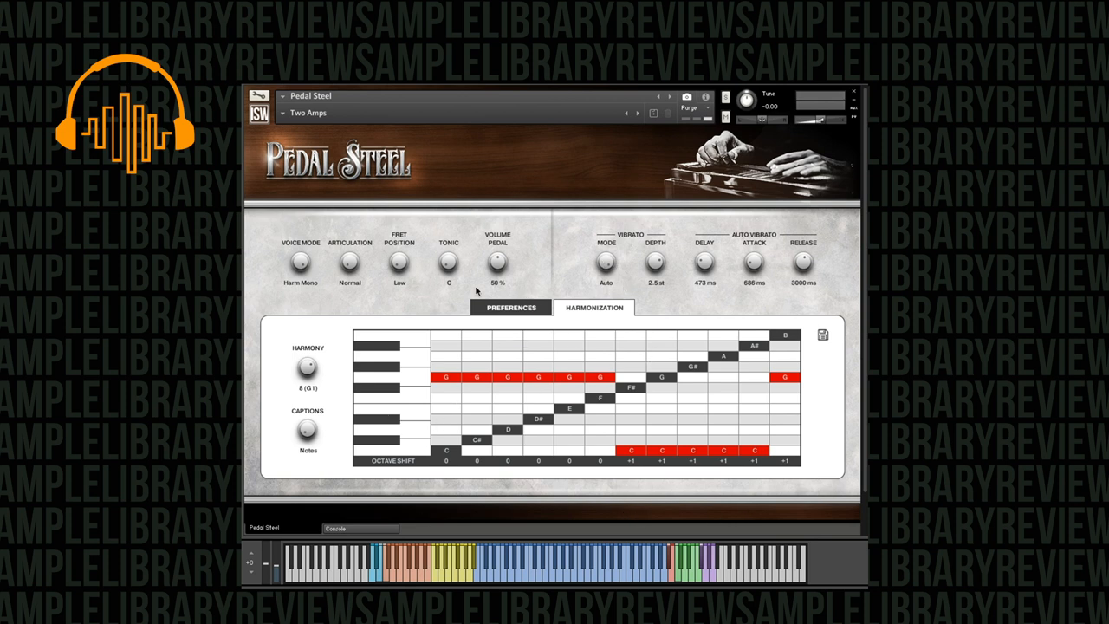
# Step: Load the Ambient Swells snapshot and retune the auto vibrato delay to a longer onset
pyautogui.click(312, 113)
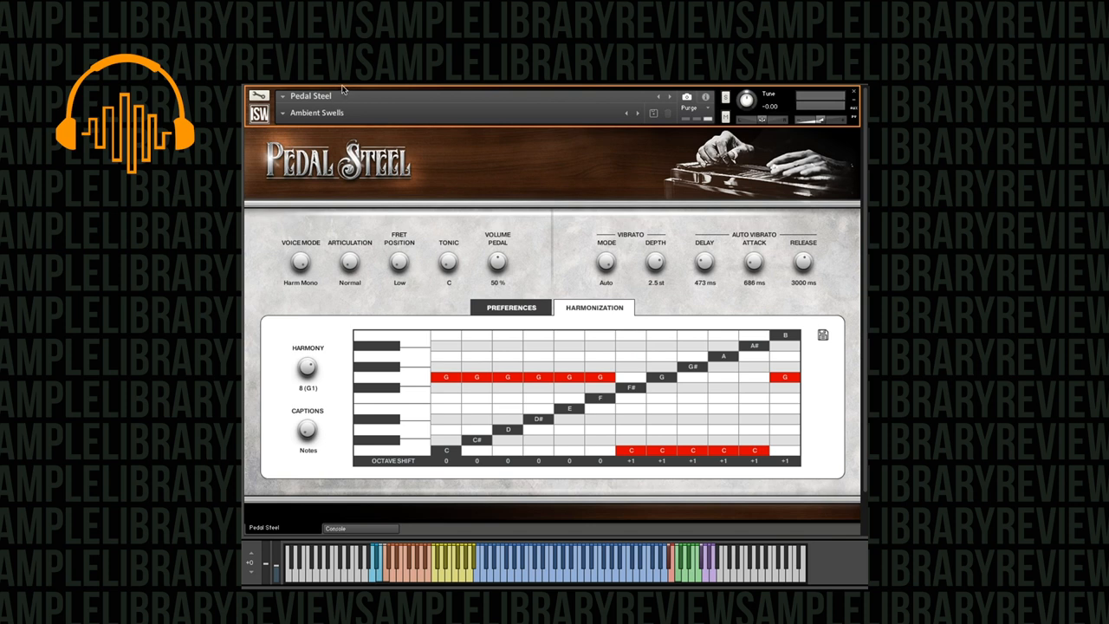
pyautogui.moveTo(708, 315)
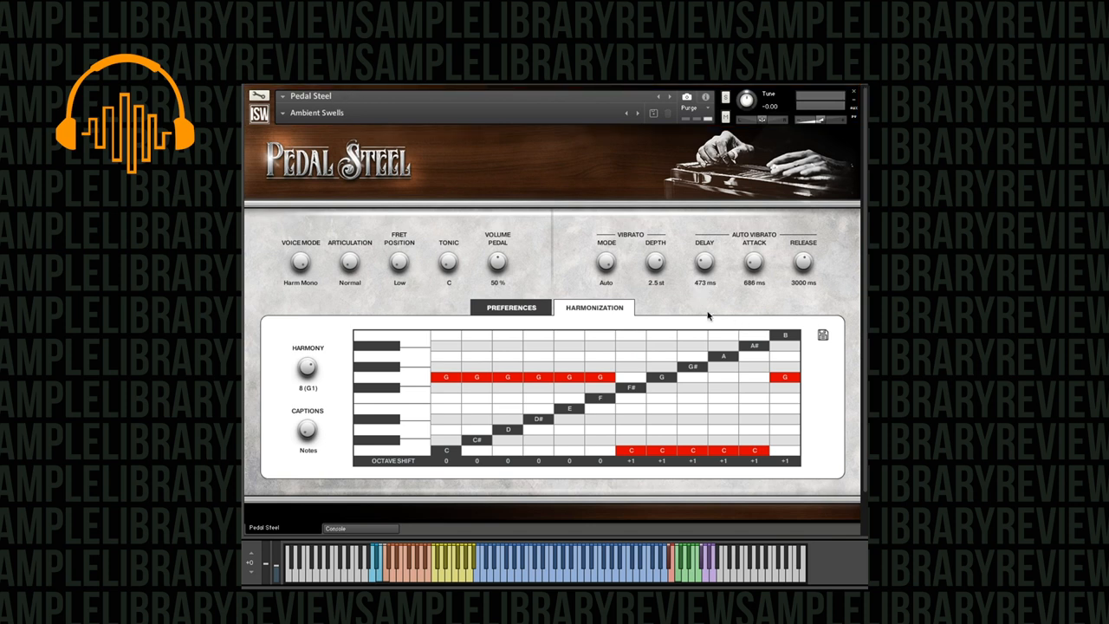
pyautogui.moveTo(664, 295)
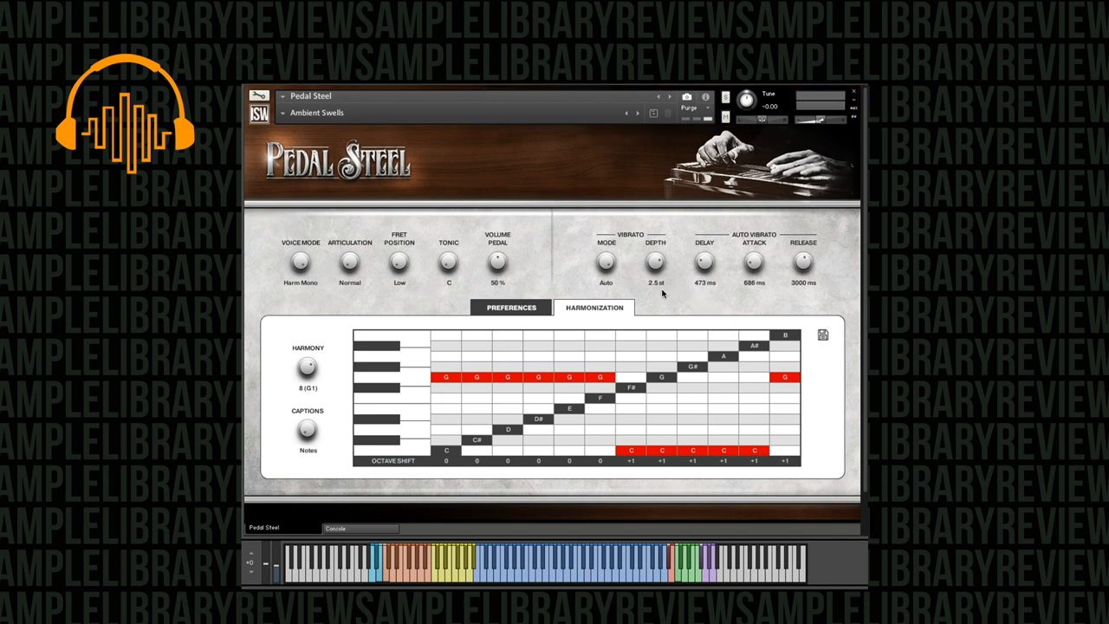
pyautogui.moveTo(704, 260); pyautogui.dragTo(704, 243)
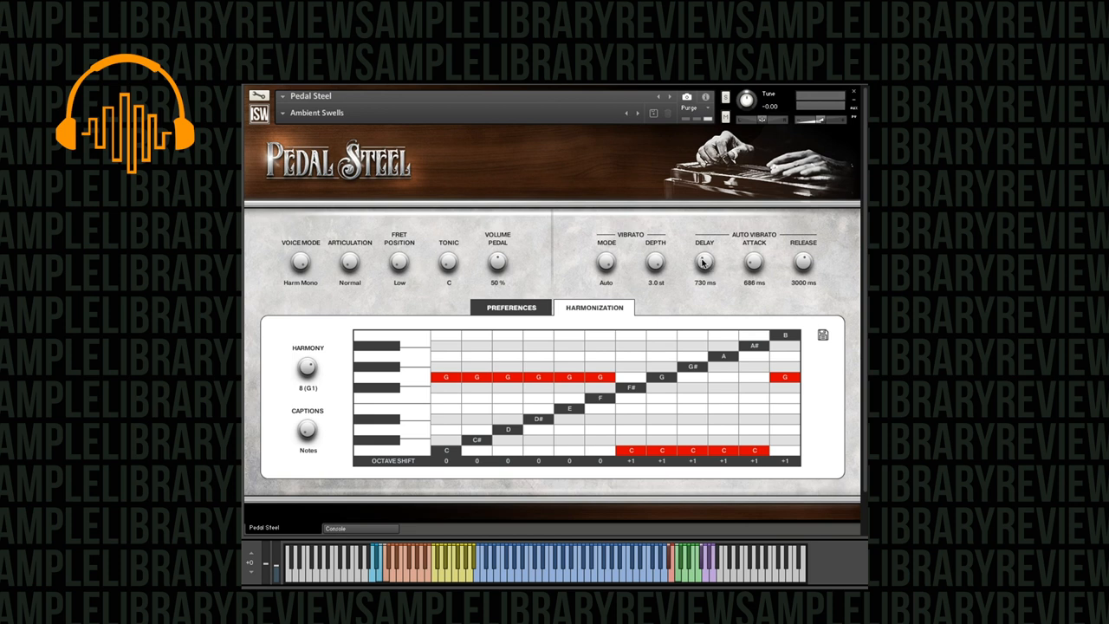
pyautogui.moveTo(703, 260); pyautogui.dragTo(704, 277)
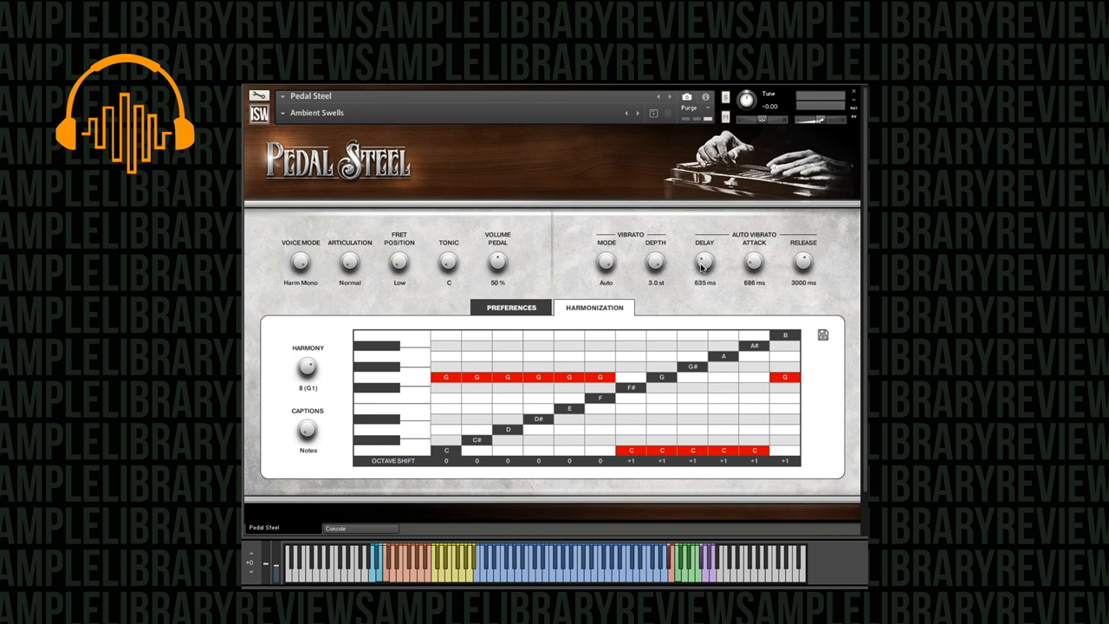
pyautogui.moveTo(704, 260); pyautogui.dragTo(704, 274)
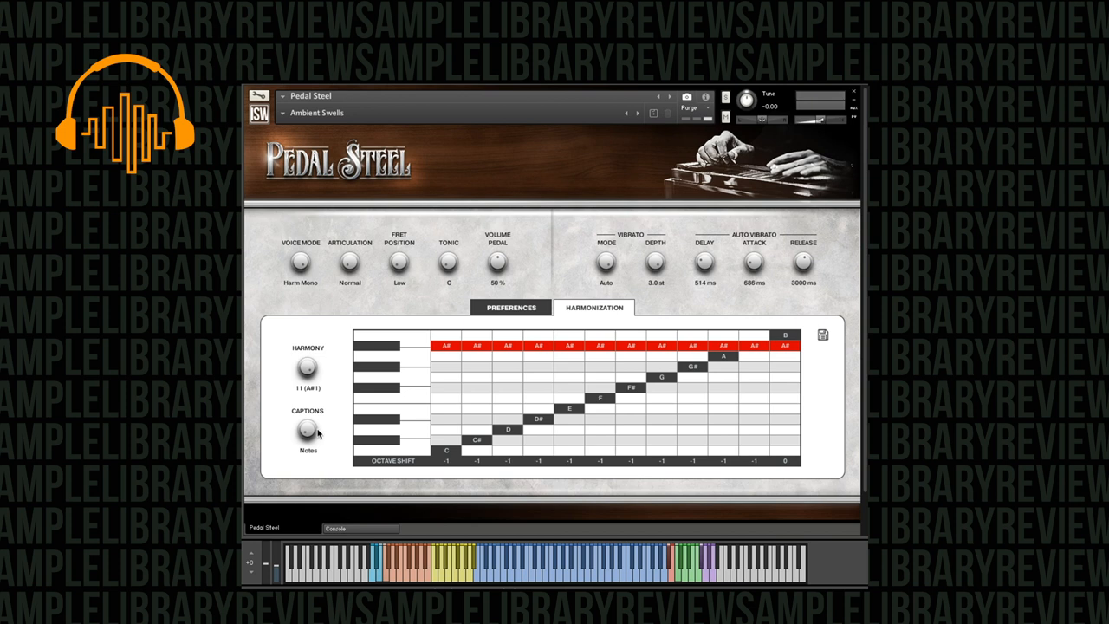
# Step: Toggle grid captions between notes and intervals and assign G as harmony note for lower keys
pyautogui.click(305, 433)
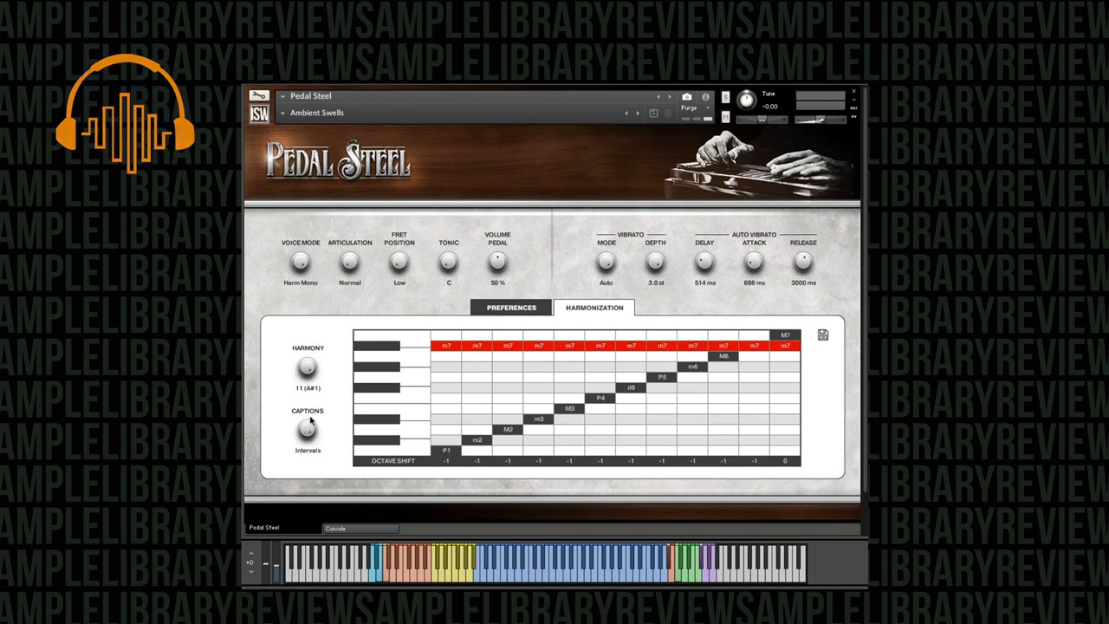
pyautogui.click(305, 430)
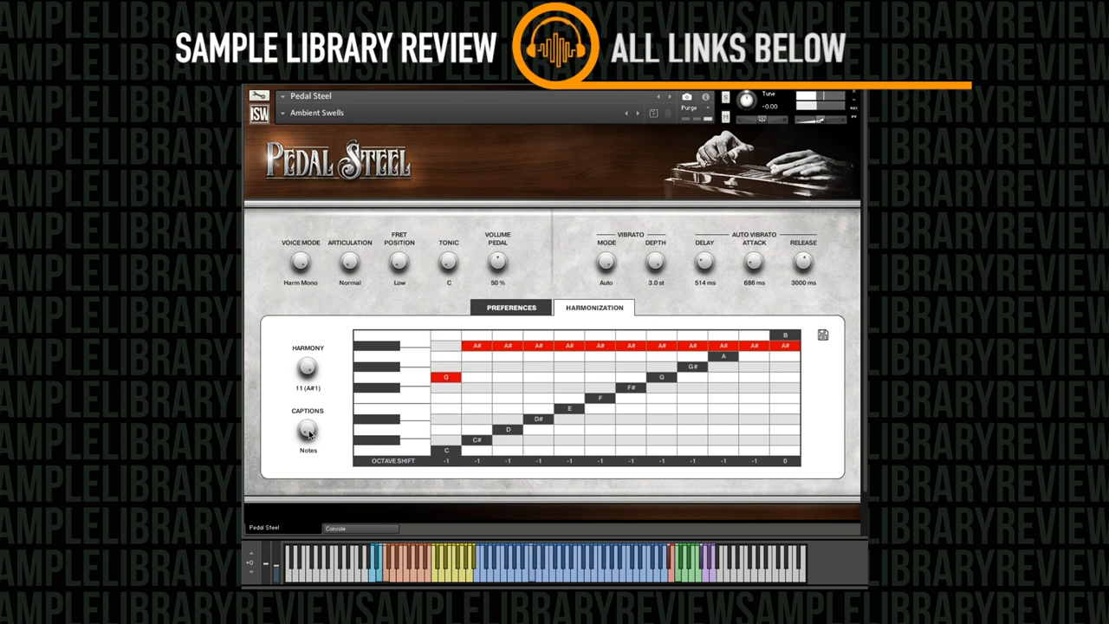
pyautogui.click(307, 430)
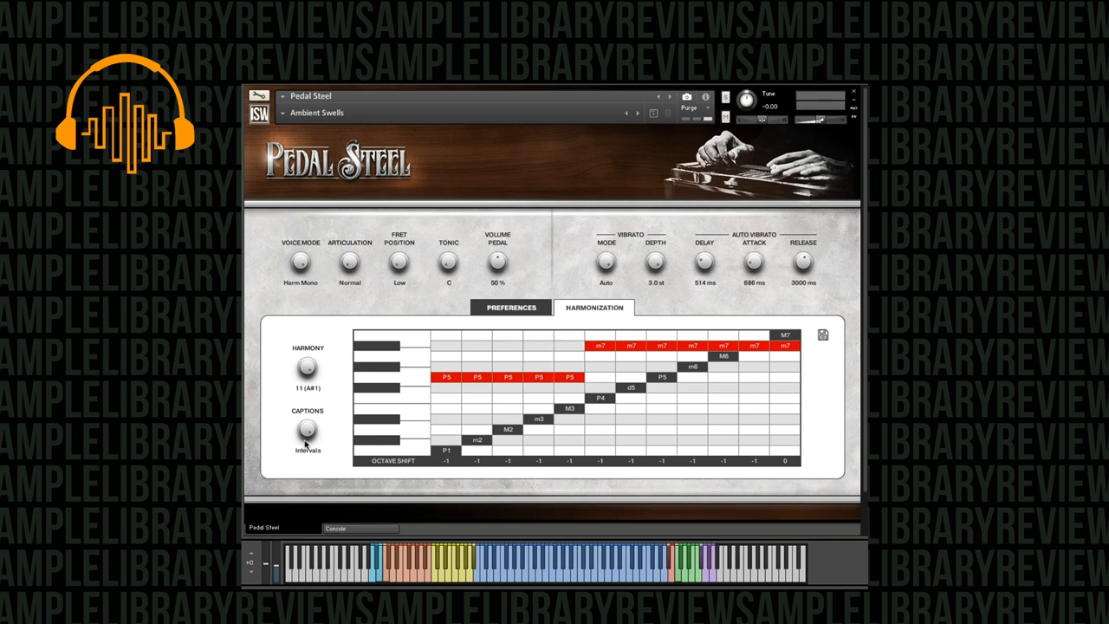
pyautogui.click(306, 430)
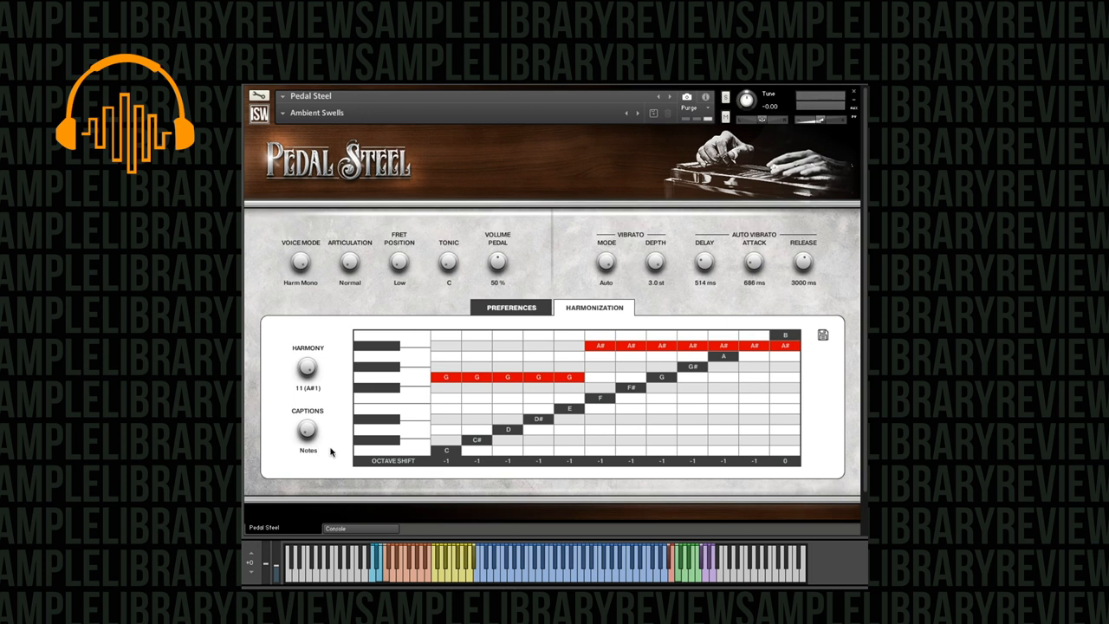
pyautogui.moveTo(299, 461)
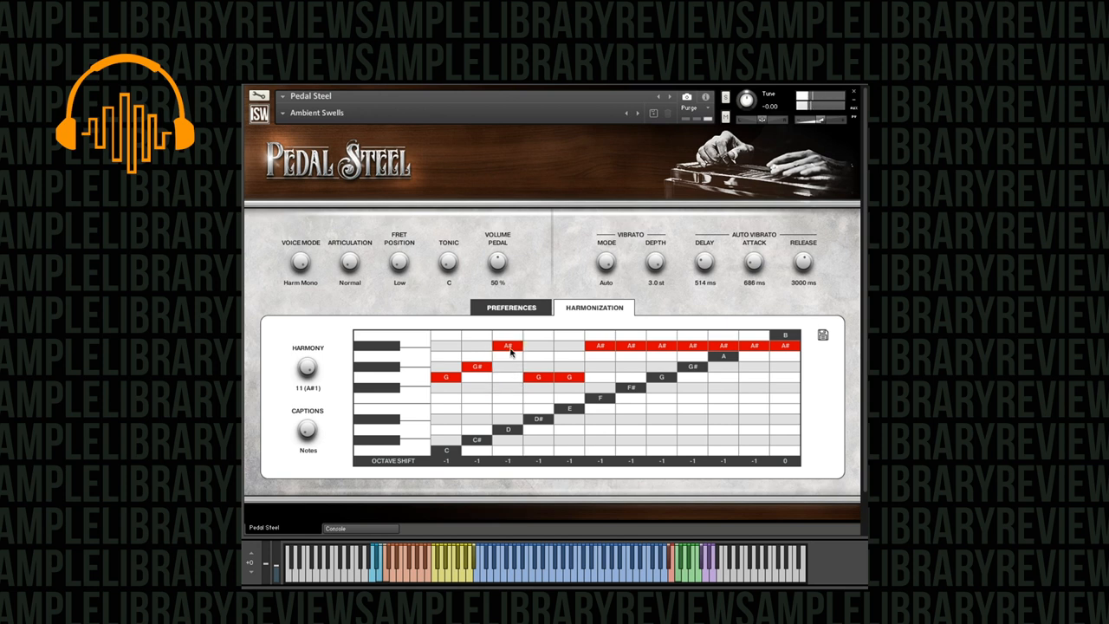
# Step: Pick another harmony note in the grid, then return to the Preferences page
pyautogui.click(506, 346)
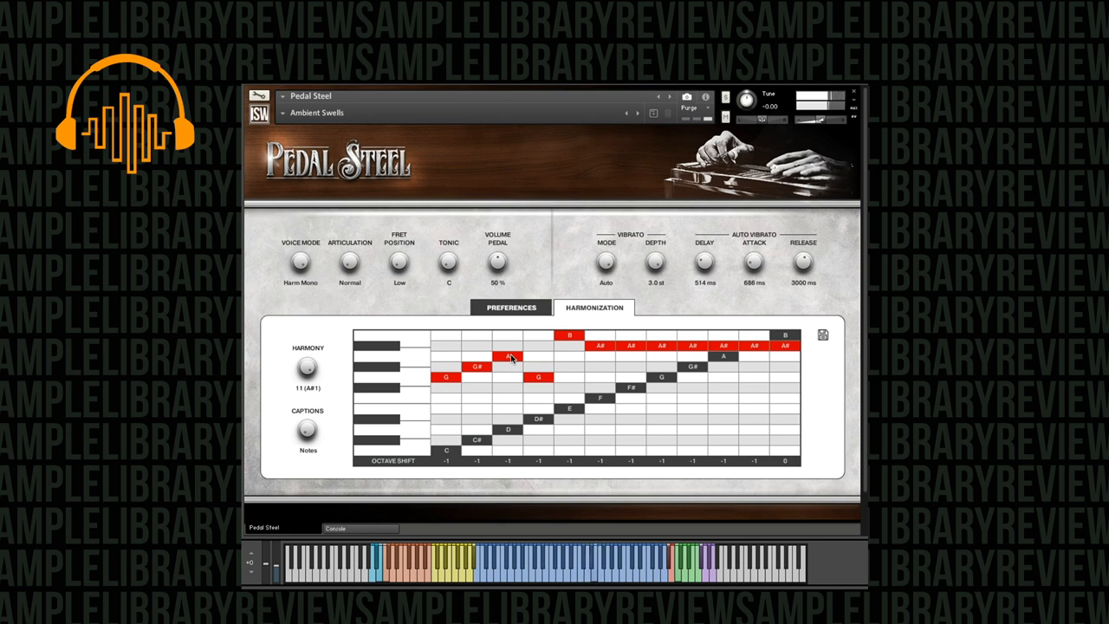
pyautogui.click(509, 308)
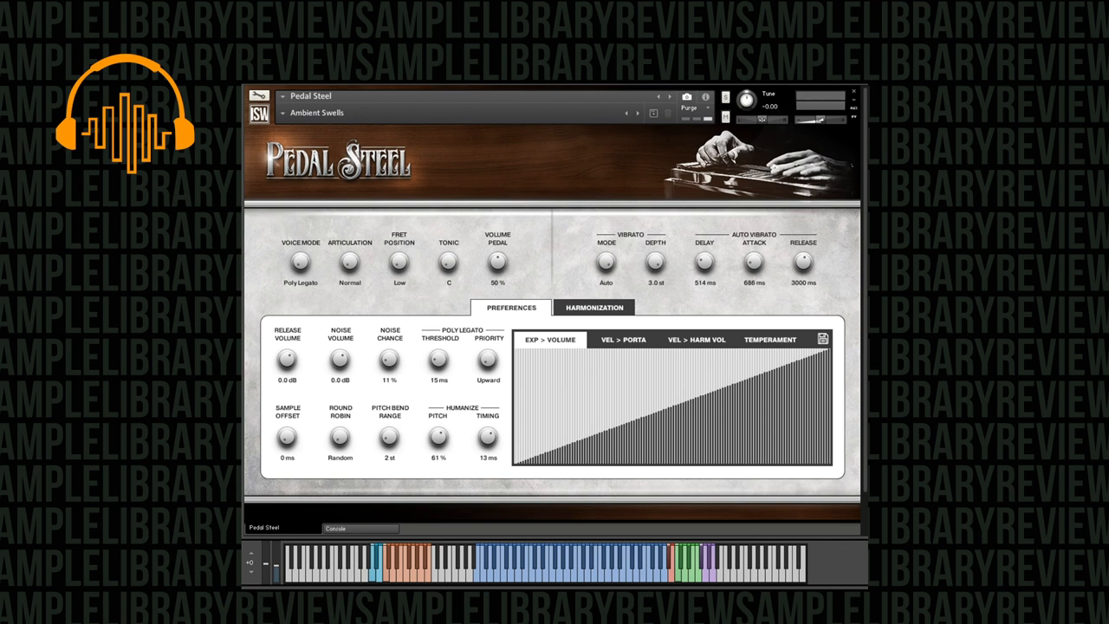
pyautogui.moveTo(469, 135)
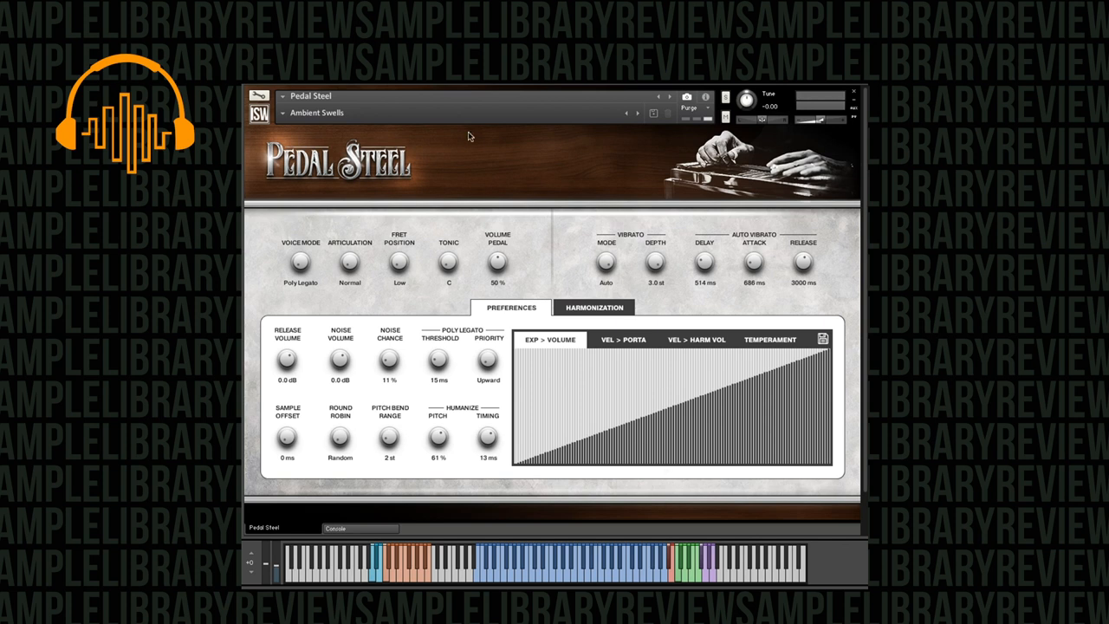
pyautogui.moveTo(510, 442)
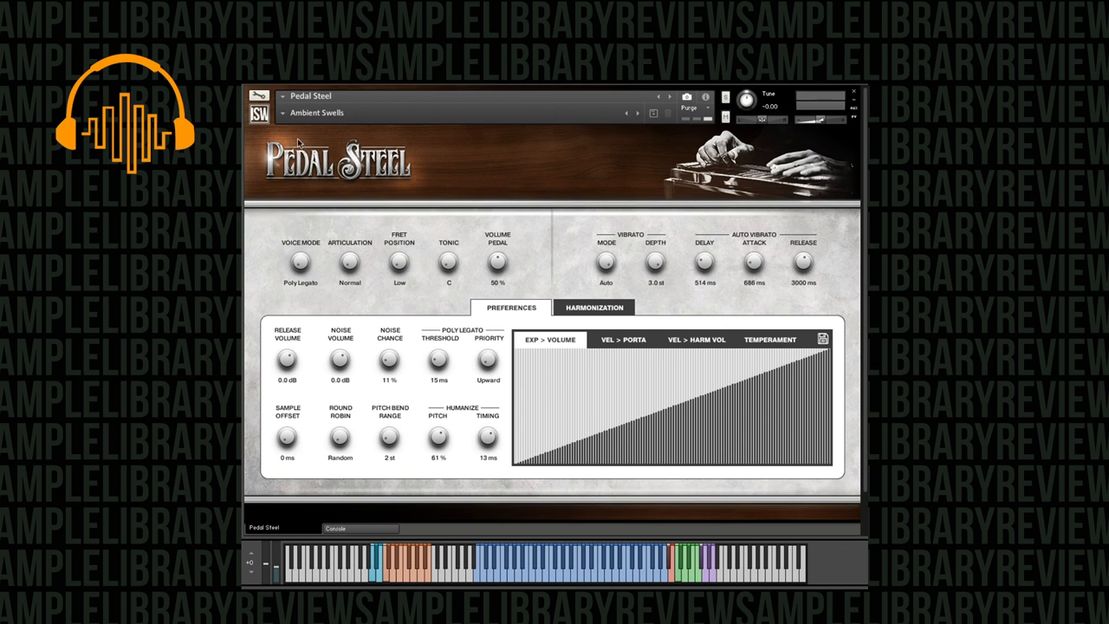
pyautogui.moveTo(368, 90)
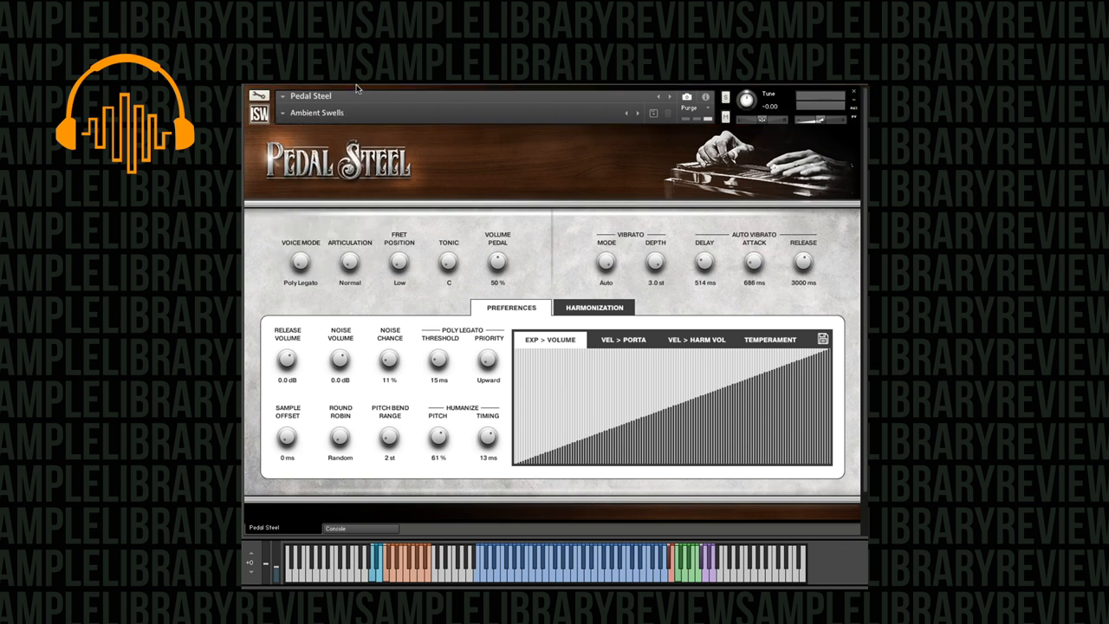
pyautogui.moveTo(465, 156)
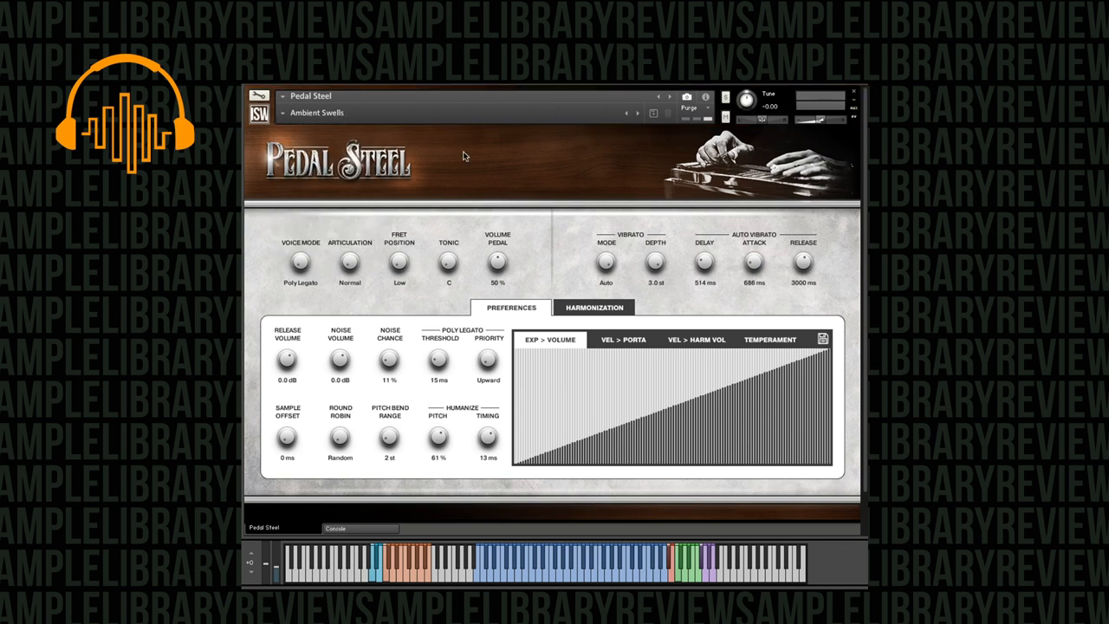
pyautogui.click(593, 307)
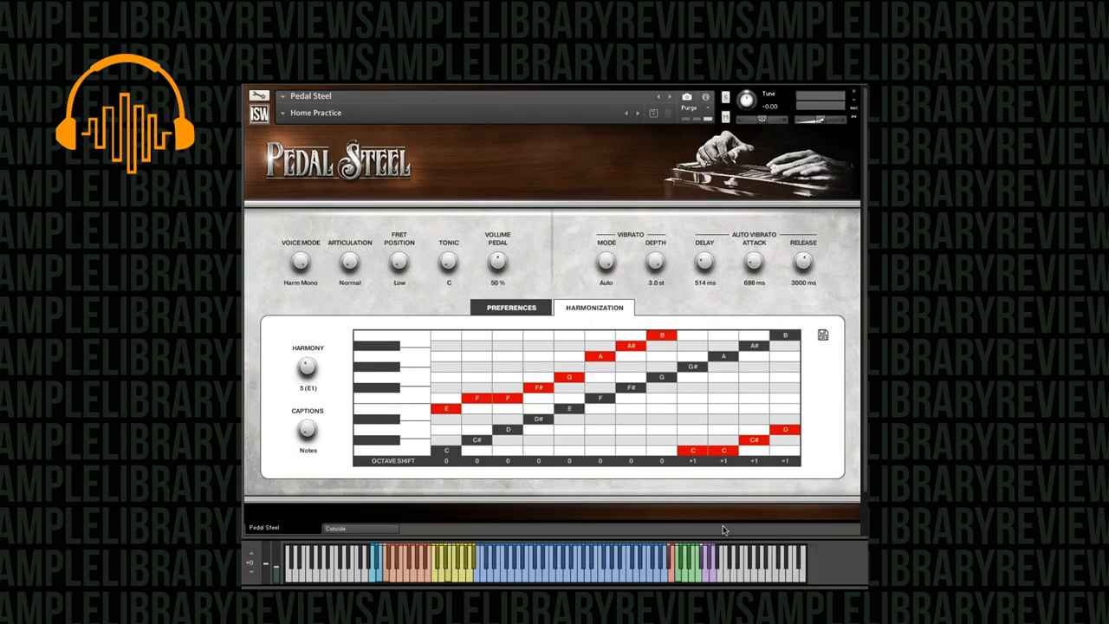
pyautogui.moveTo(610, 306)
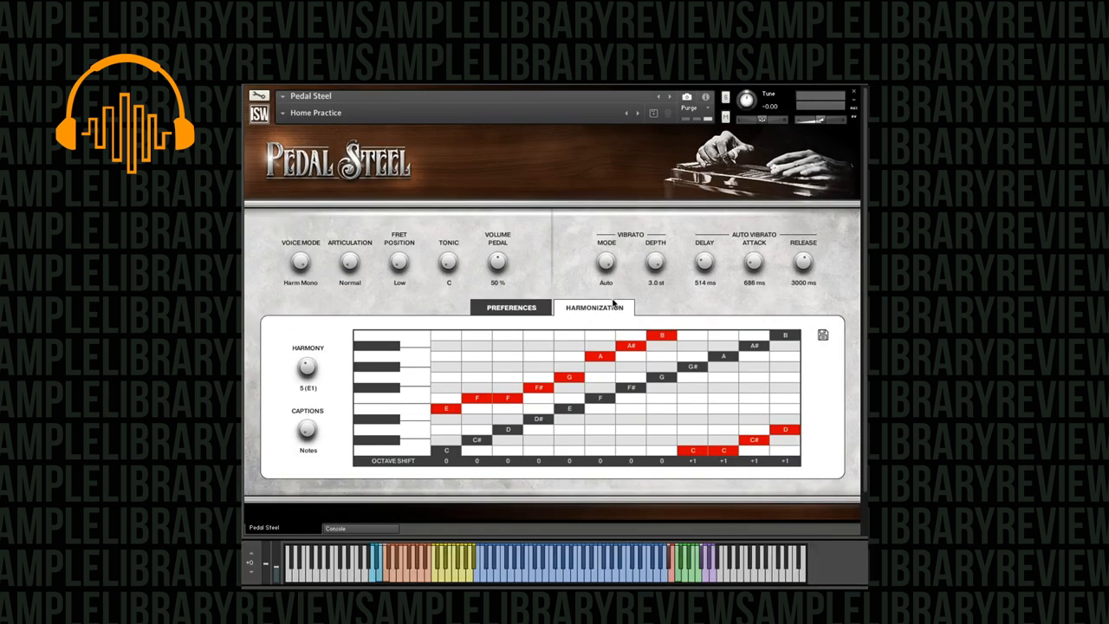
pyautogui.moveTo(631, 302)
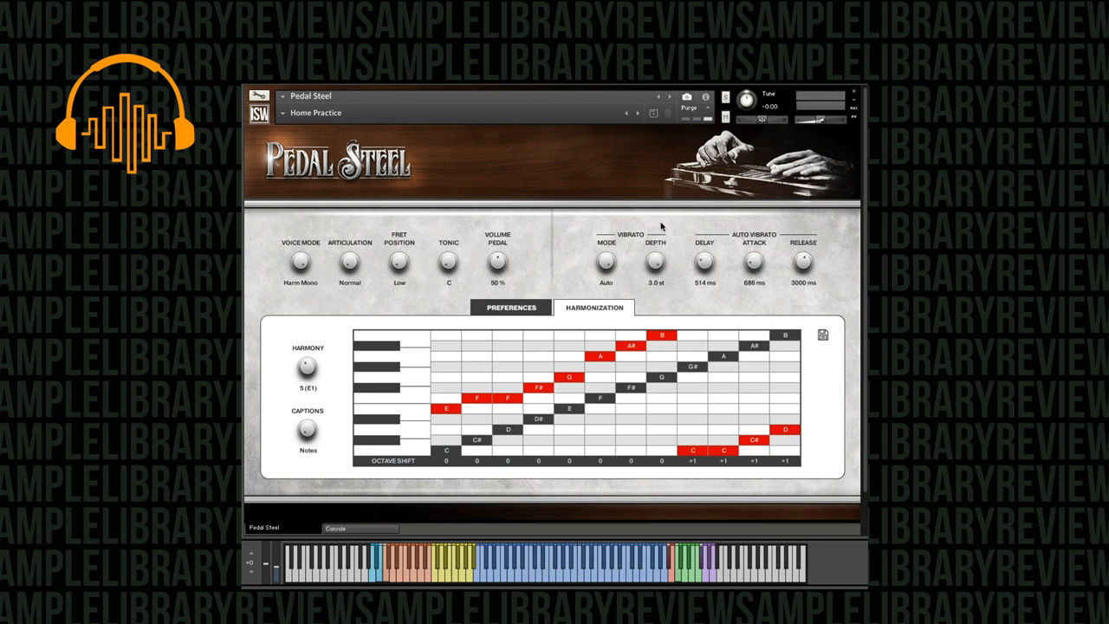
# Step: Show the installed-libraries side panel beside Pedal Steel's Home Practice harmonization grid
pyautogui.click(267, 97)
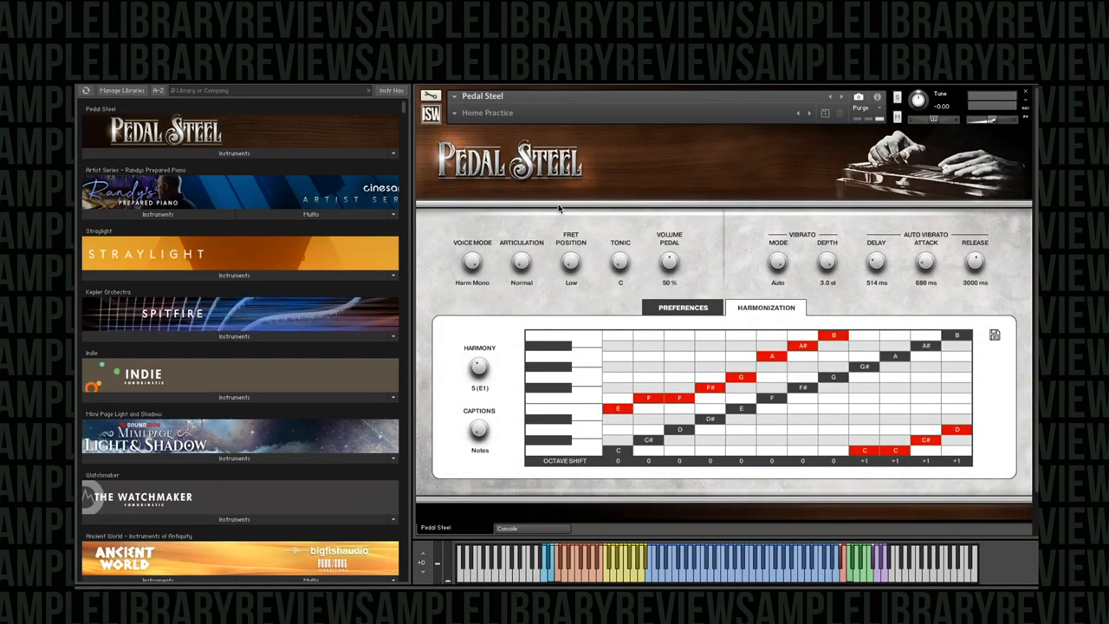